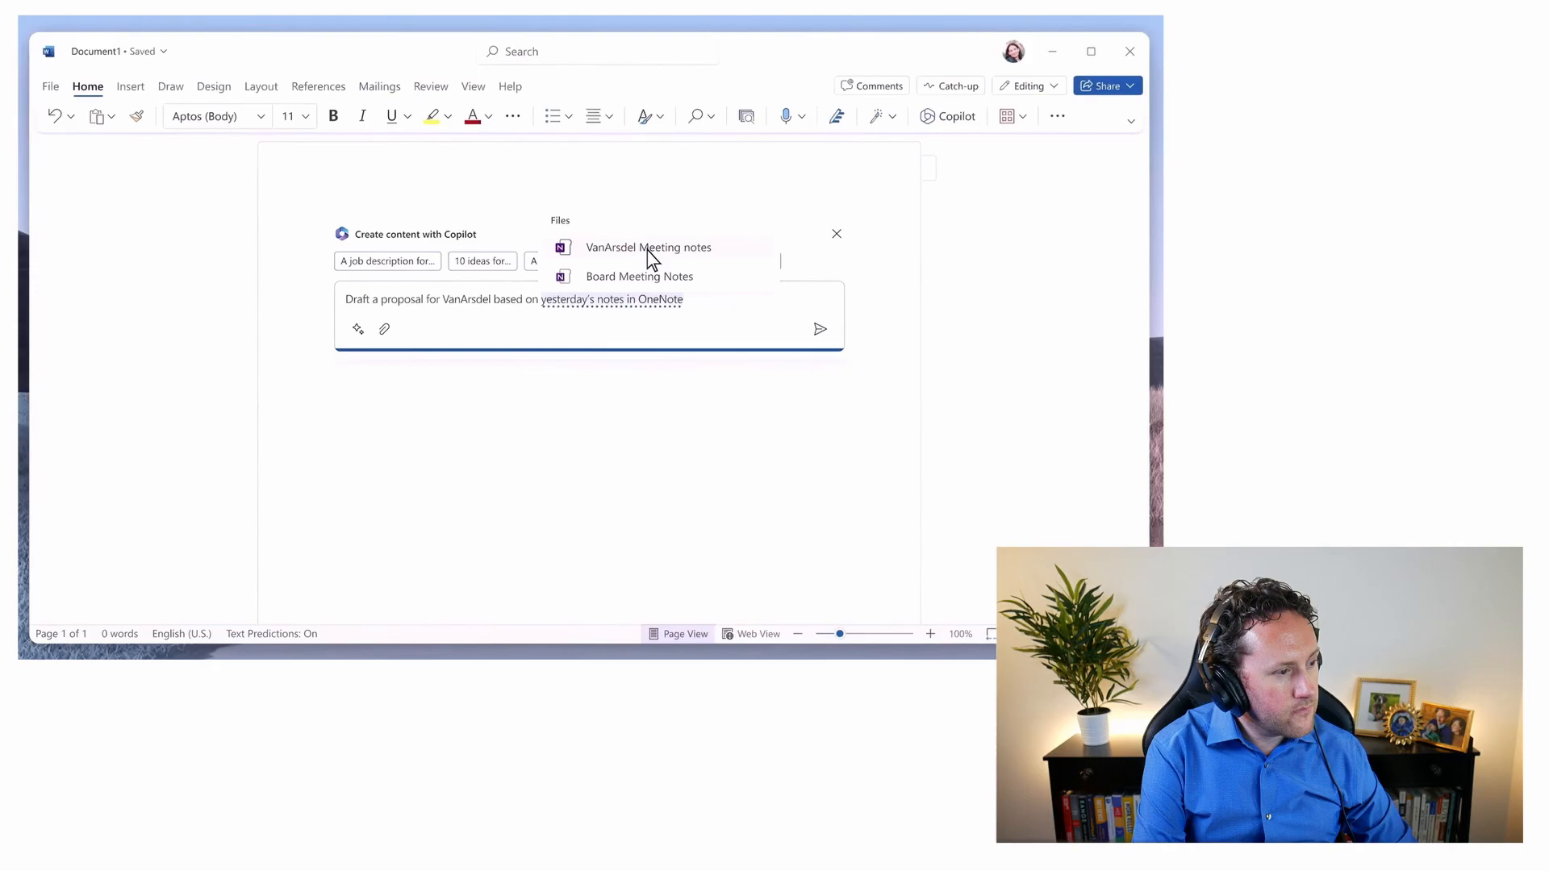
# - Attach the VanArsdel Meeting notes and Product Roadmap files to the Copilot draft prompt
pyautogui.click(648, 247)
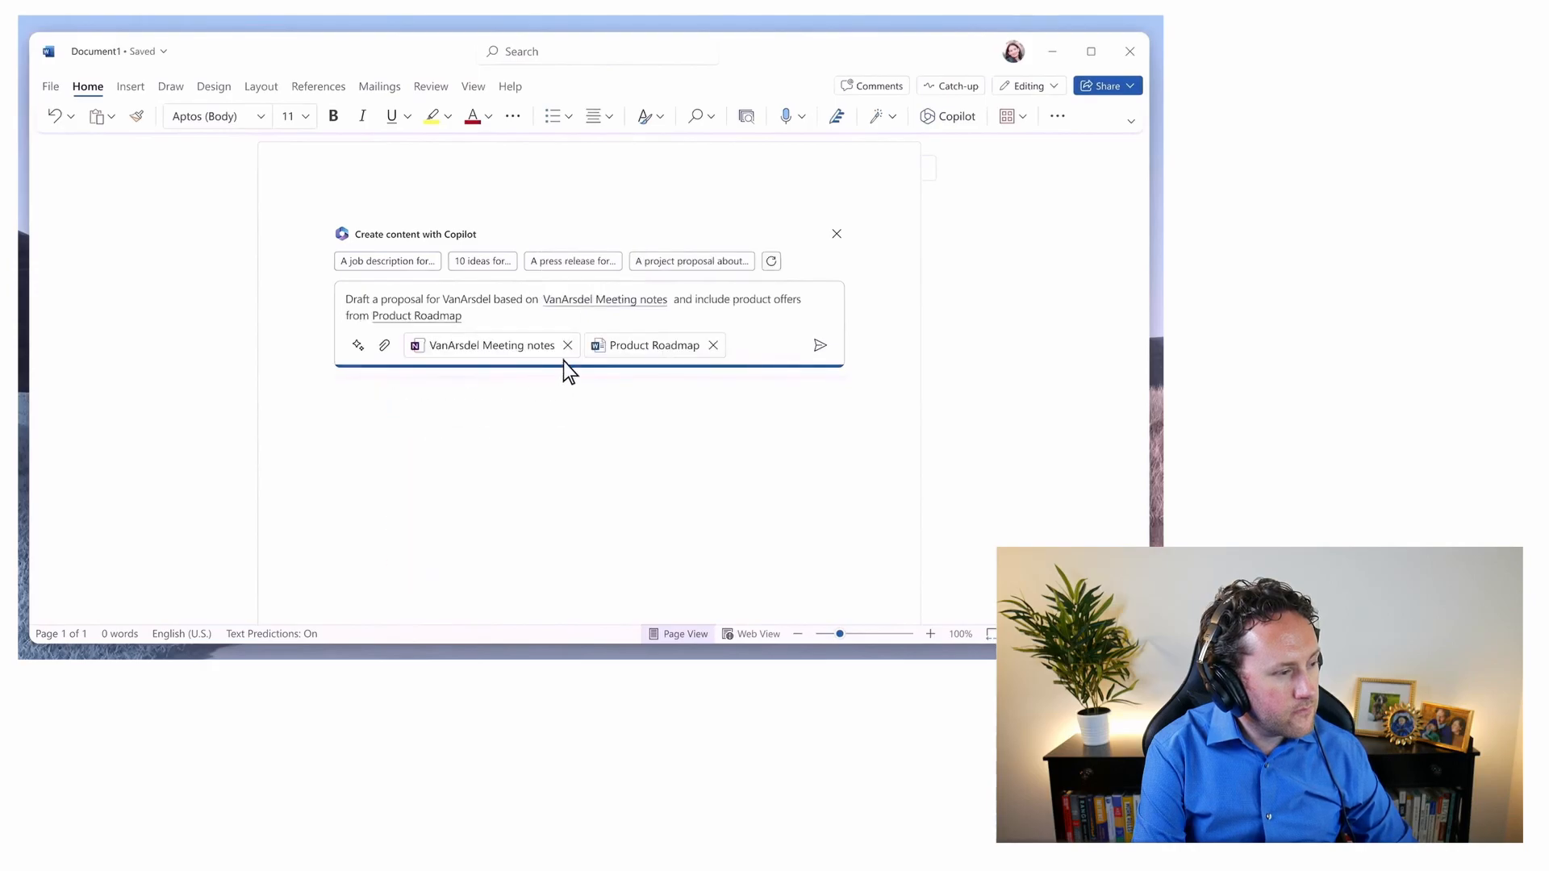
pyautogui.click(820, 345)
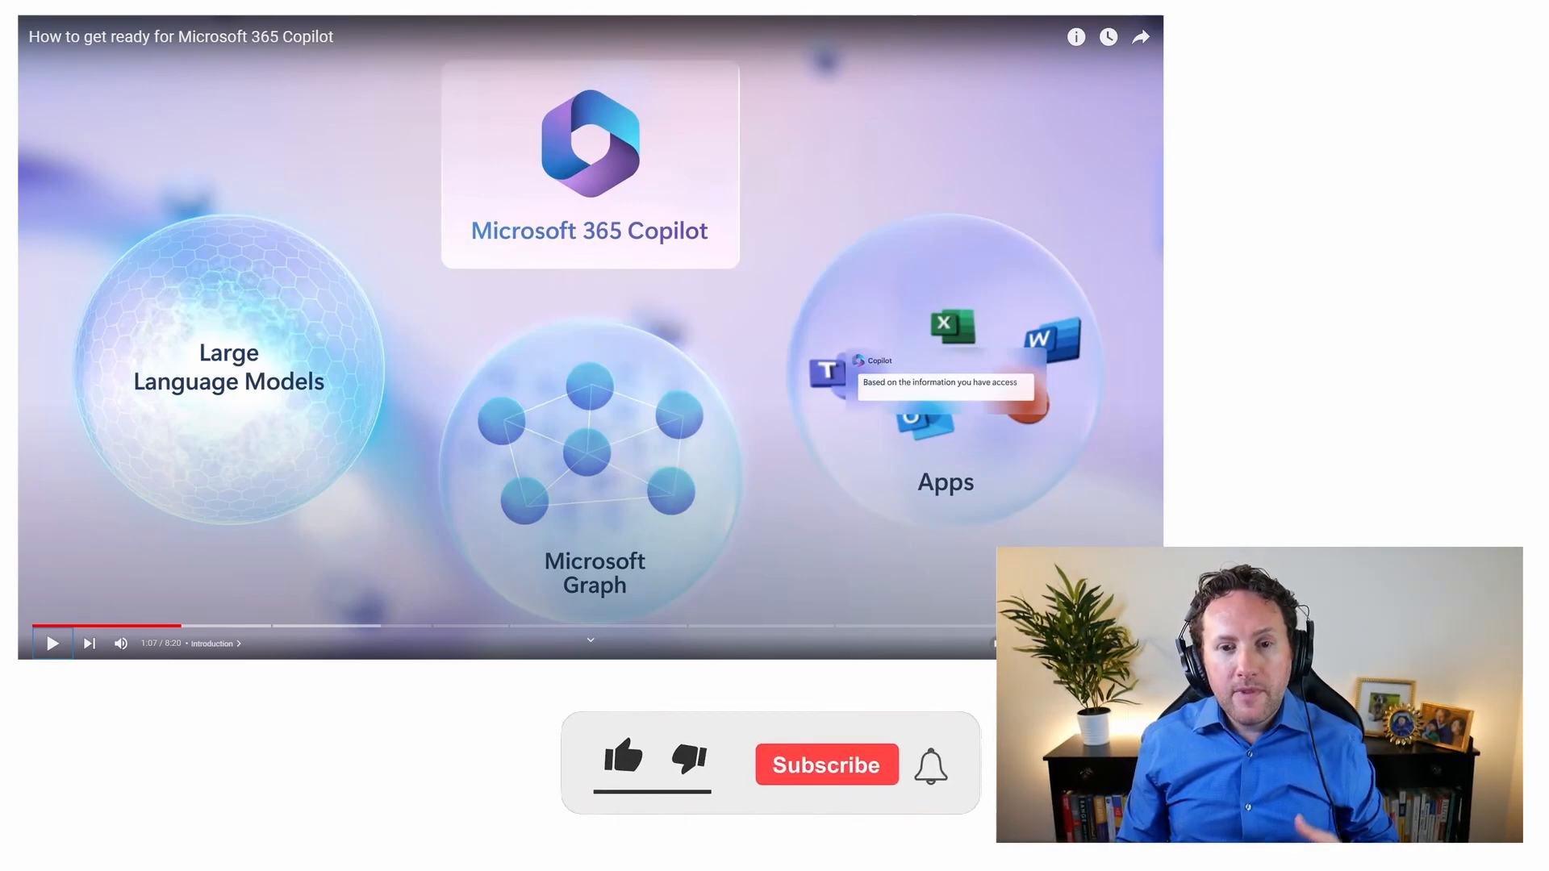
pyautogui.click(623, 763)
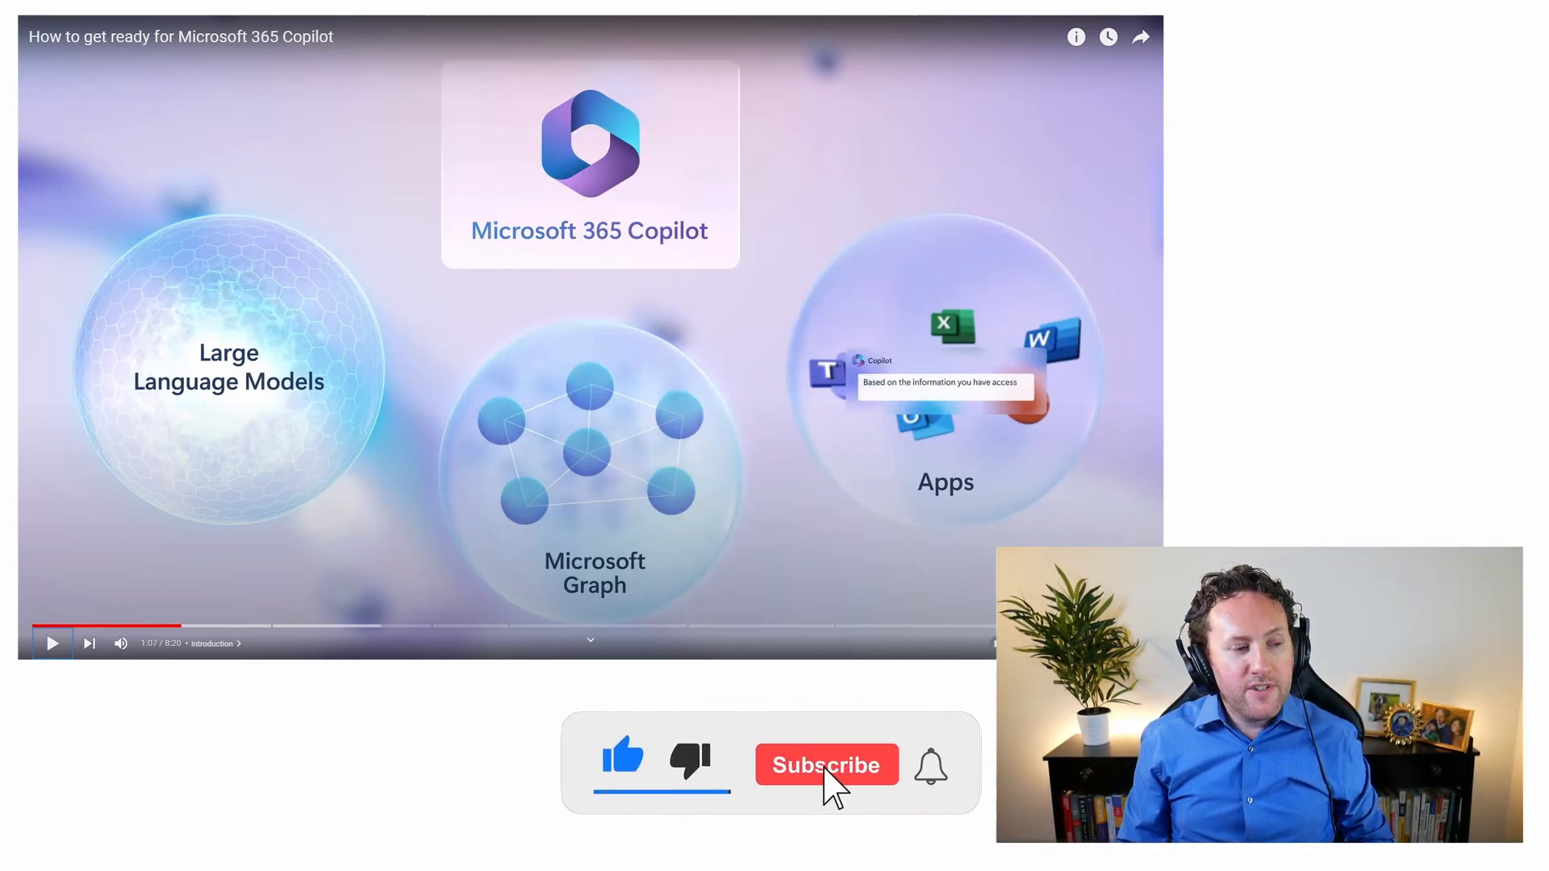
pyautogui.click(826, 765)
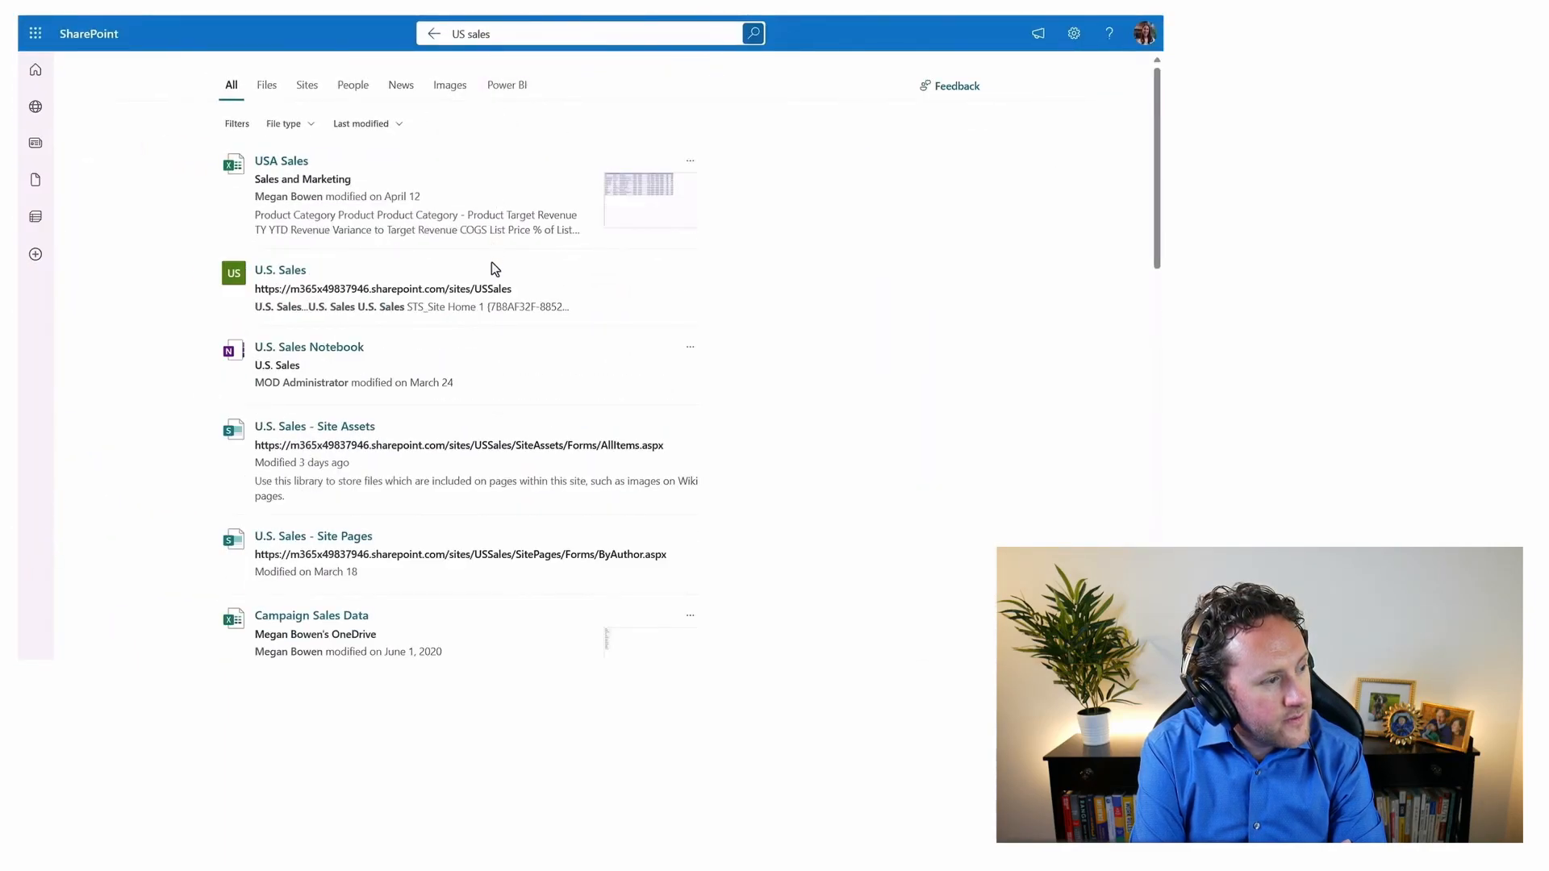
pyautogui.moveTo(484, 384)
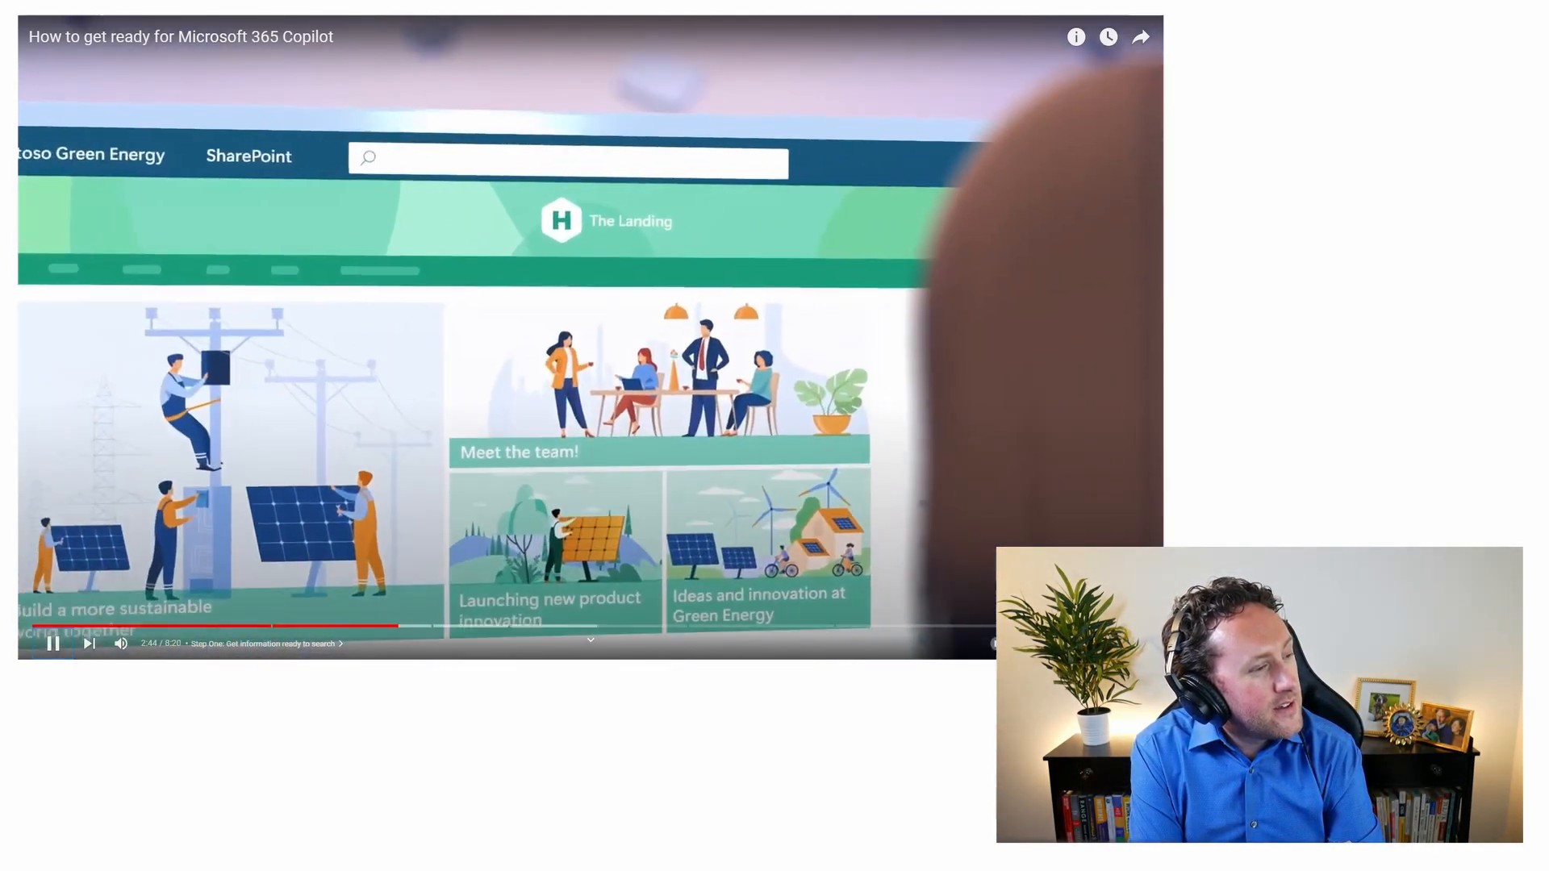
# - Enter 'future product plan' and resume the readiness video toward the Copilot setup chapter
pyautogui.write('future product plan')
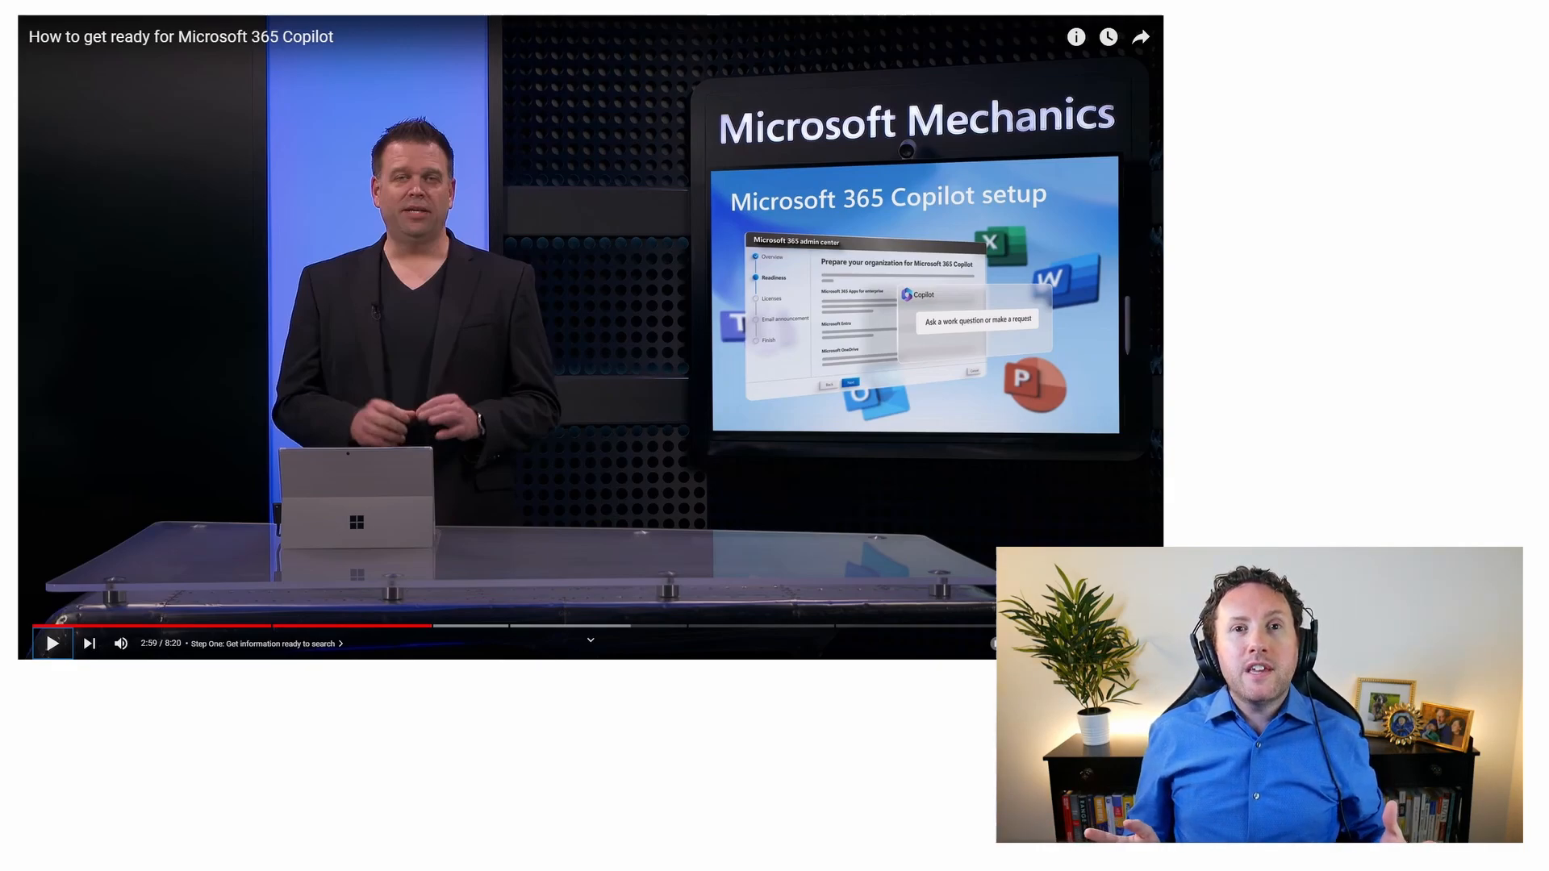
pyautogui.click(52, 644)
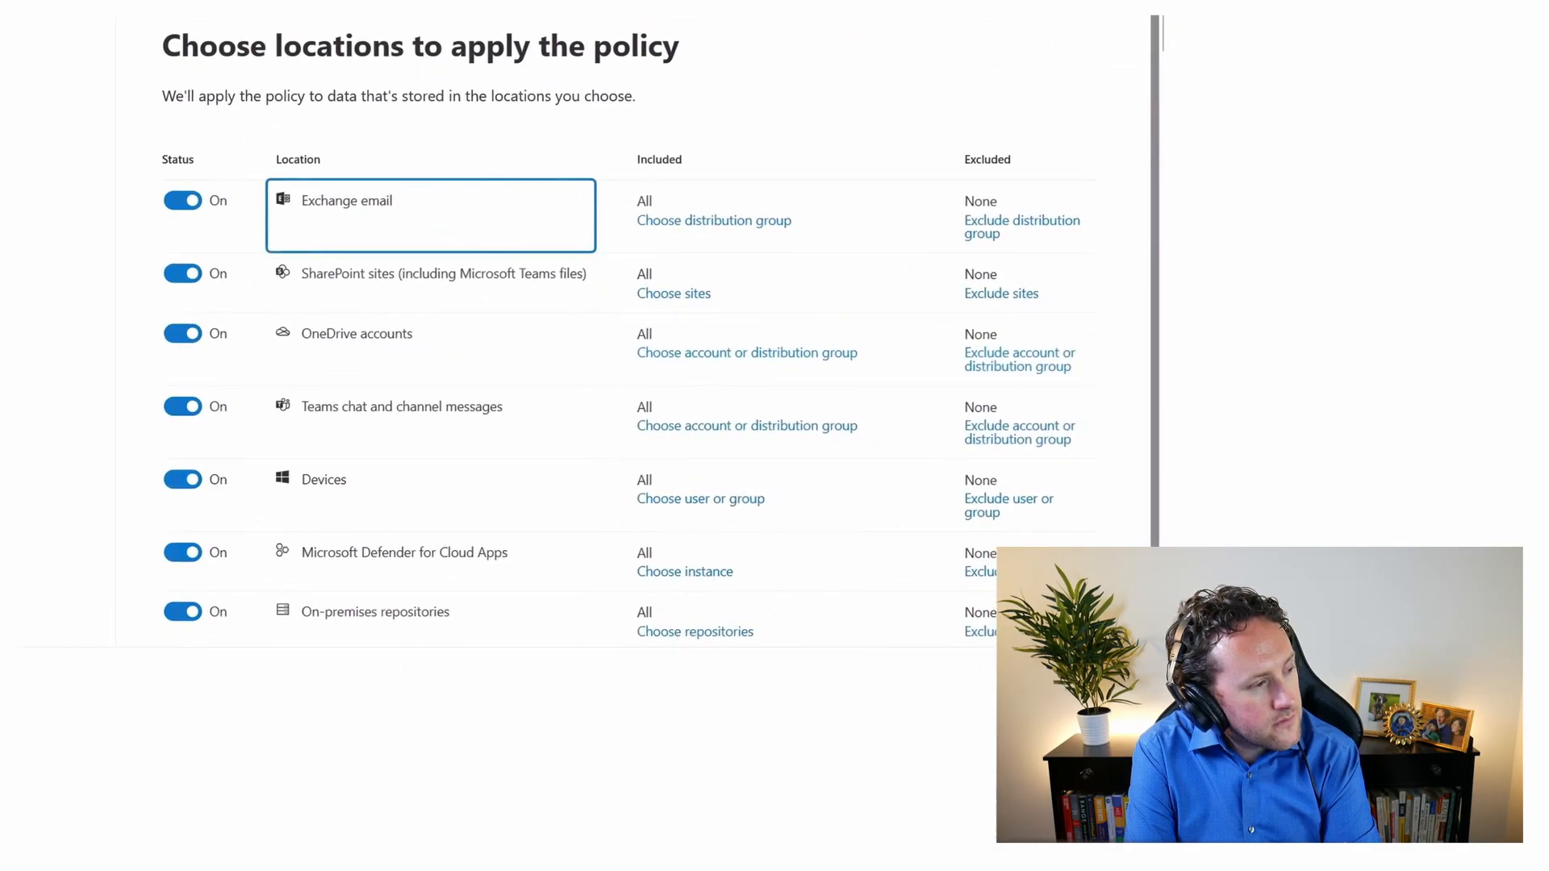
# - Keep the DLP policy applied to all locations: Exchange, SharePoint, OneDrive, Teams and devices
pyautogui.click(429, 421)
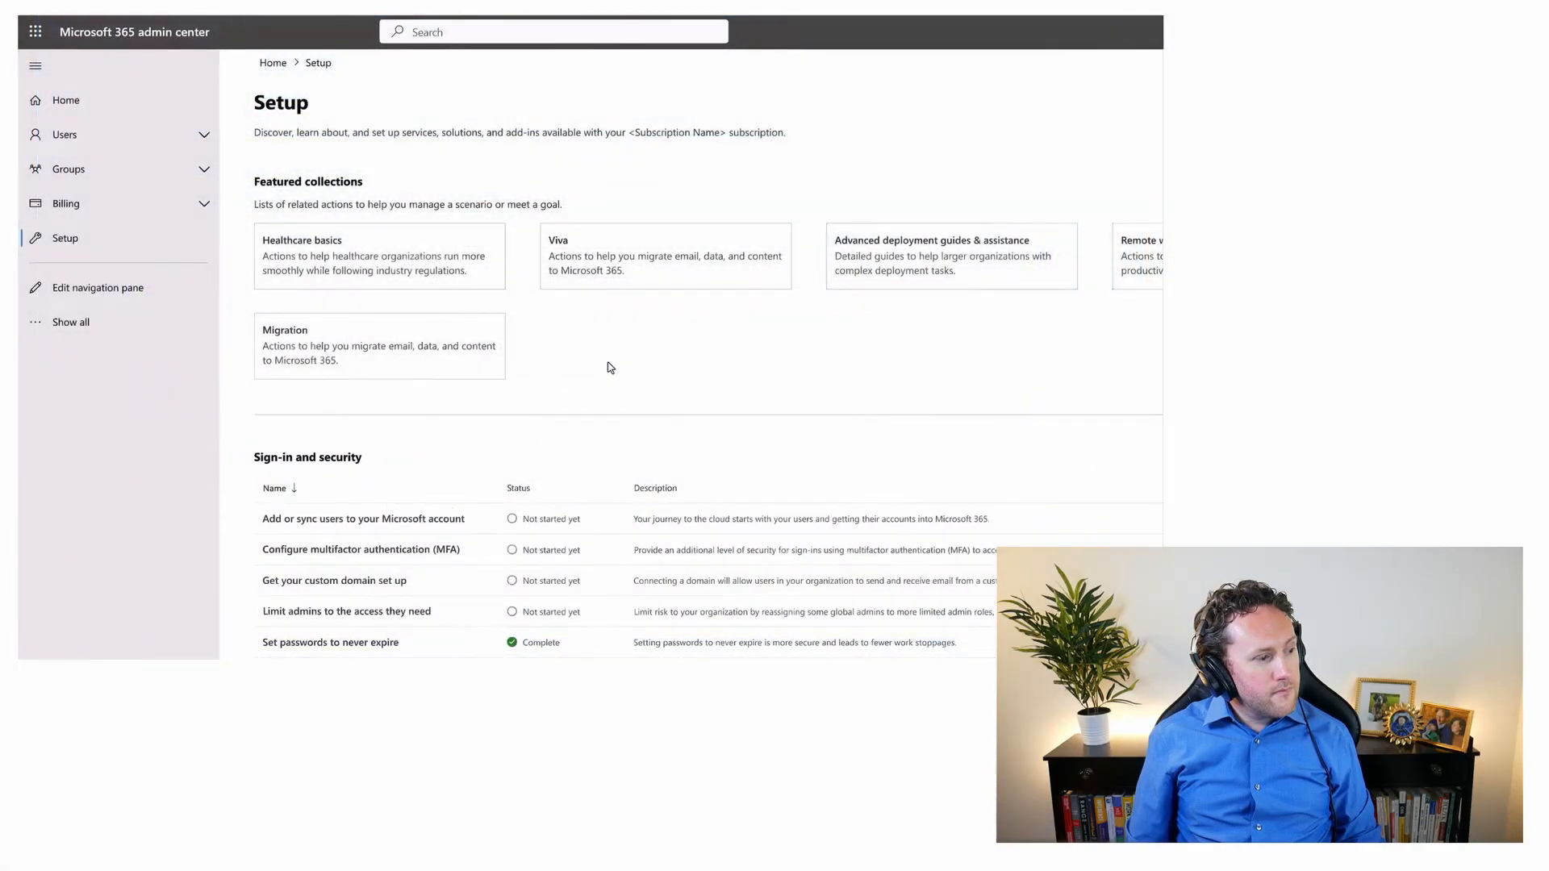
# - Reach the Apps and email section with the not-started Get ready for Microsoft 365 Copilot task
pyautogui.scroll(-3)
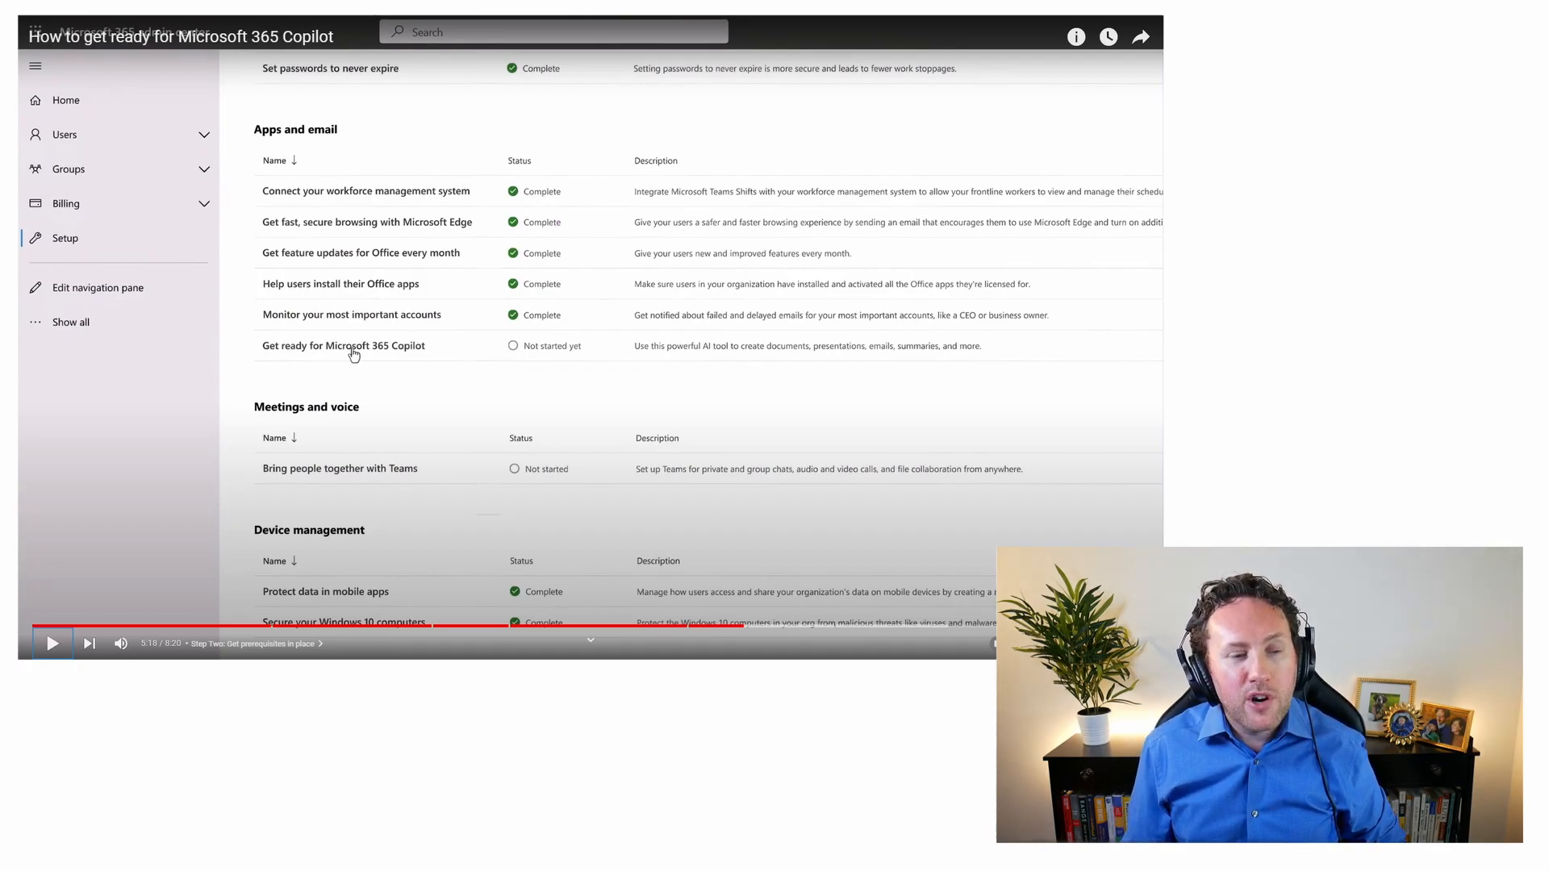
# - Walk the Get ready for Microsoft 365 Copilot guide to the License your Copilot users page
pyautogui.click(342, 345)
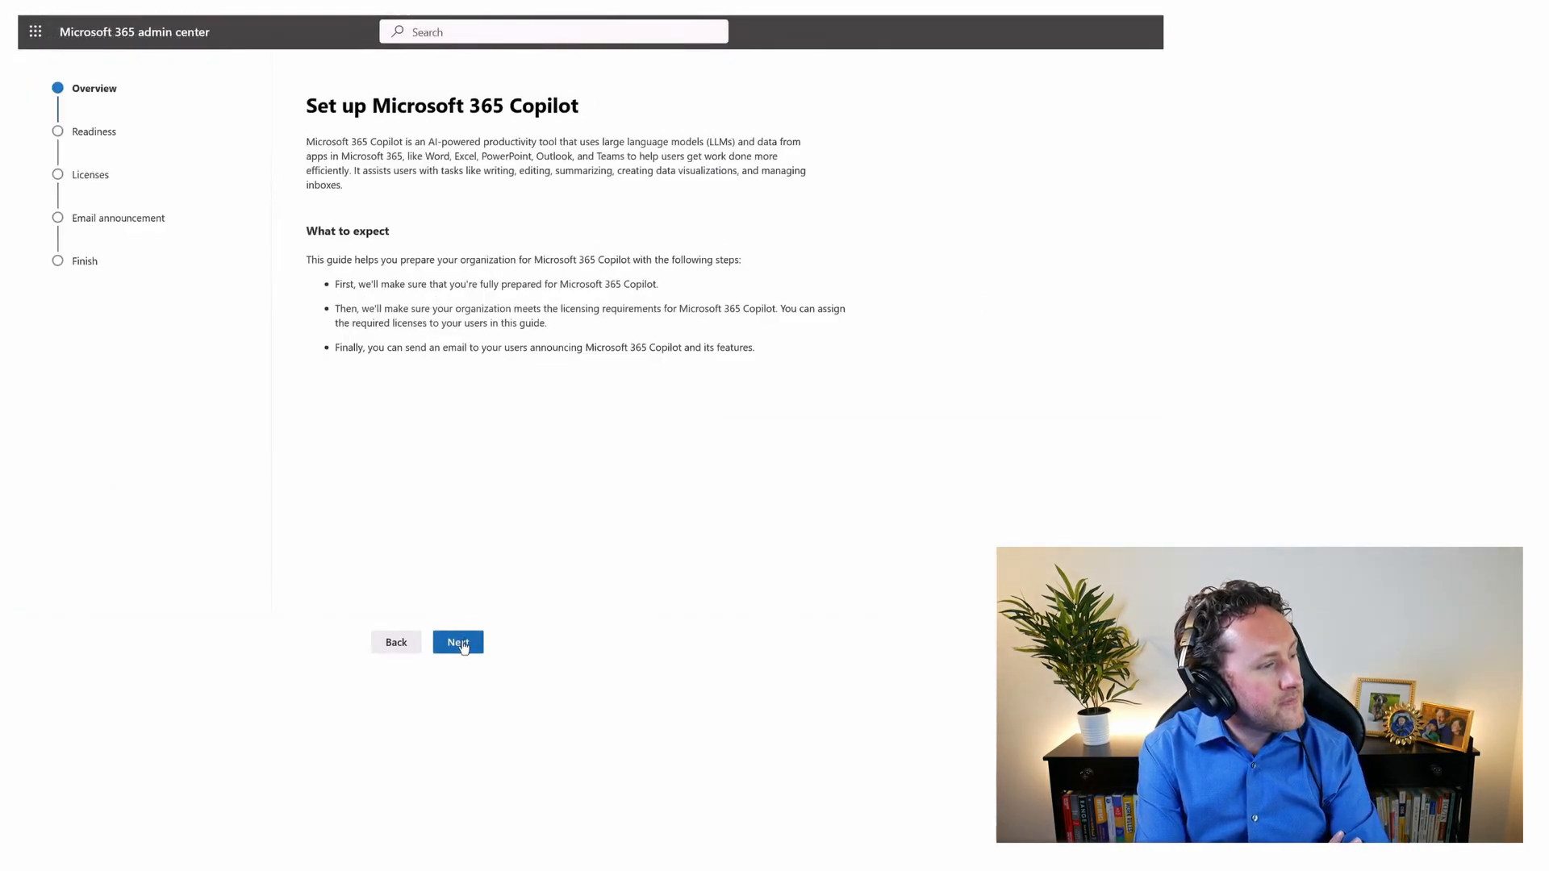
pyautogui.click(457, 643)
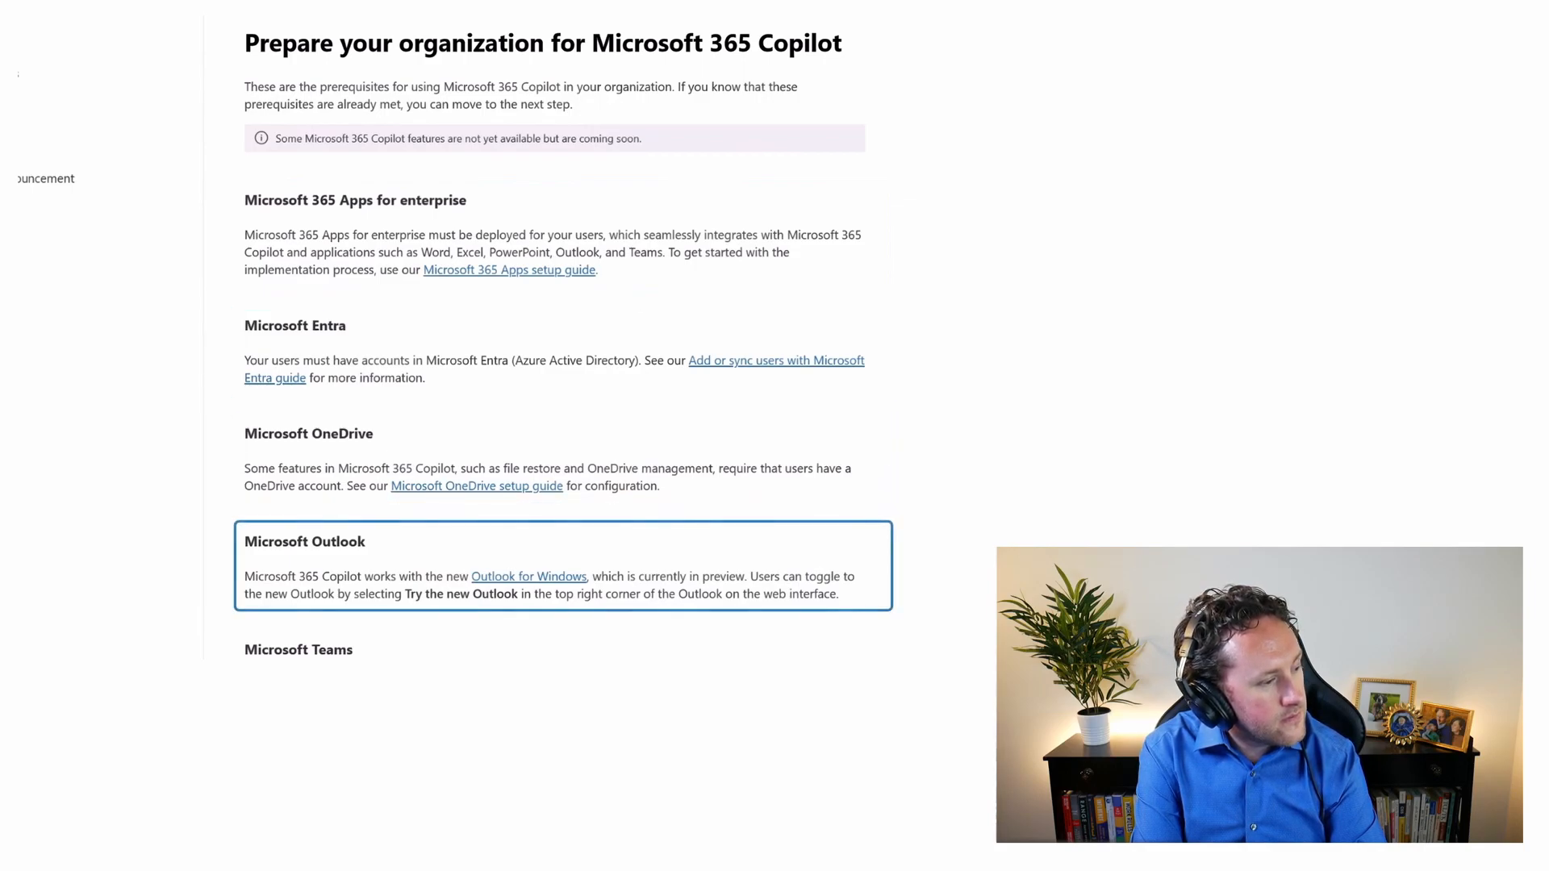
pyautogui.scroll(-3)
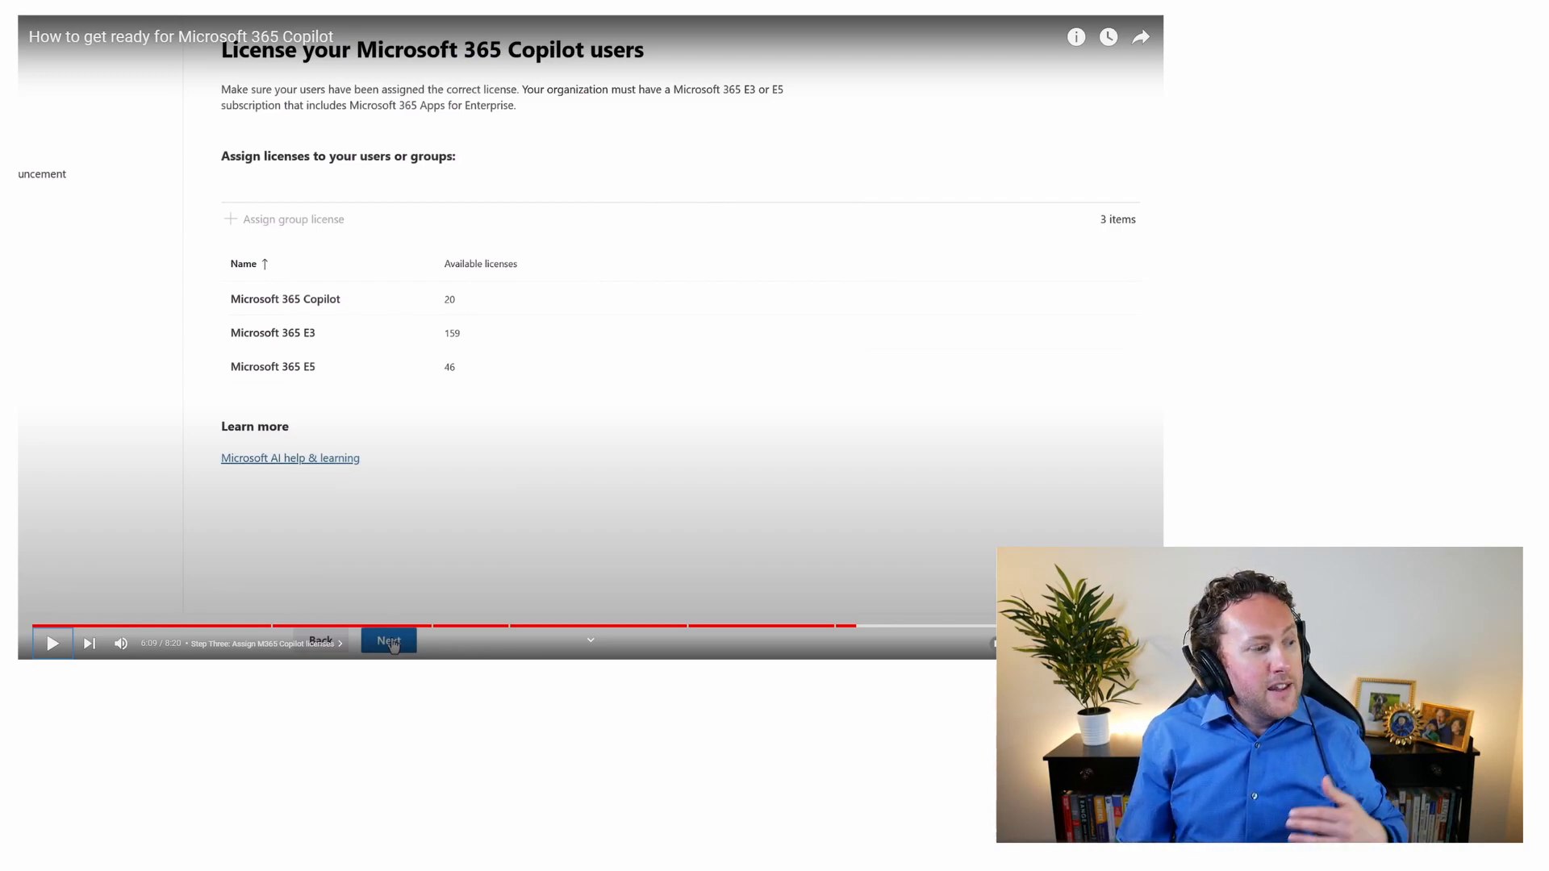
pyautogui.click(52, 644)
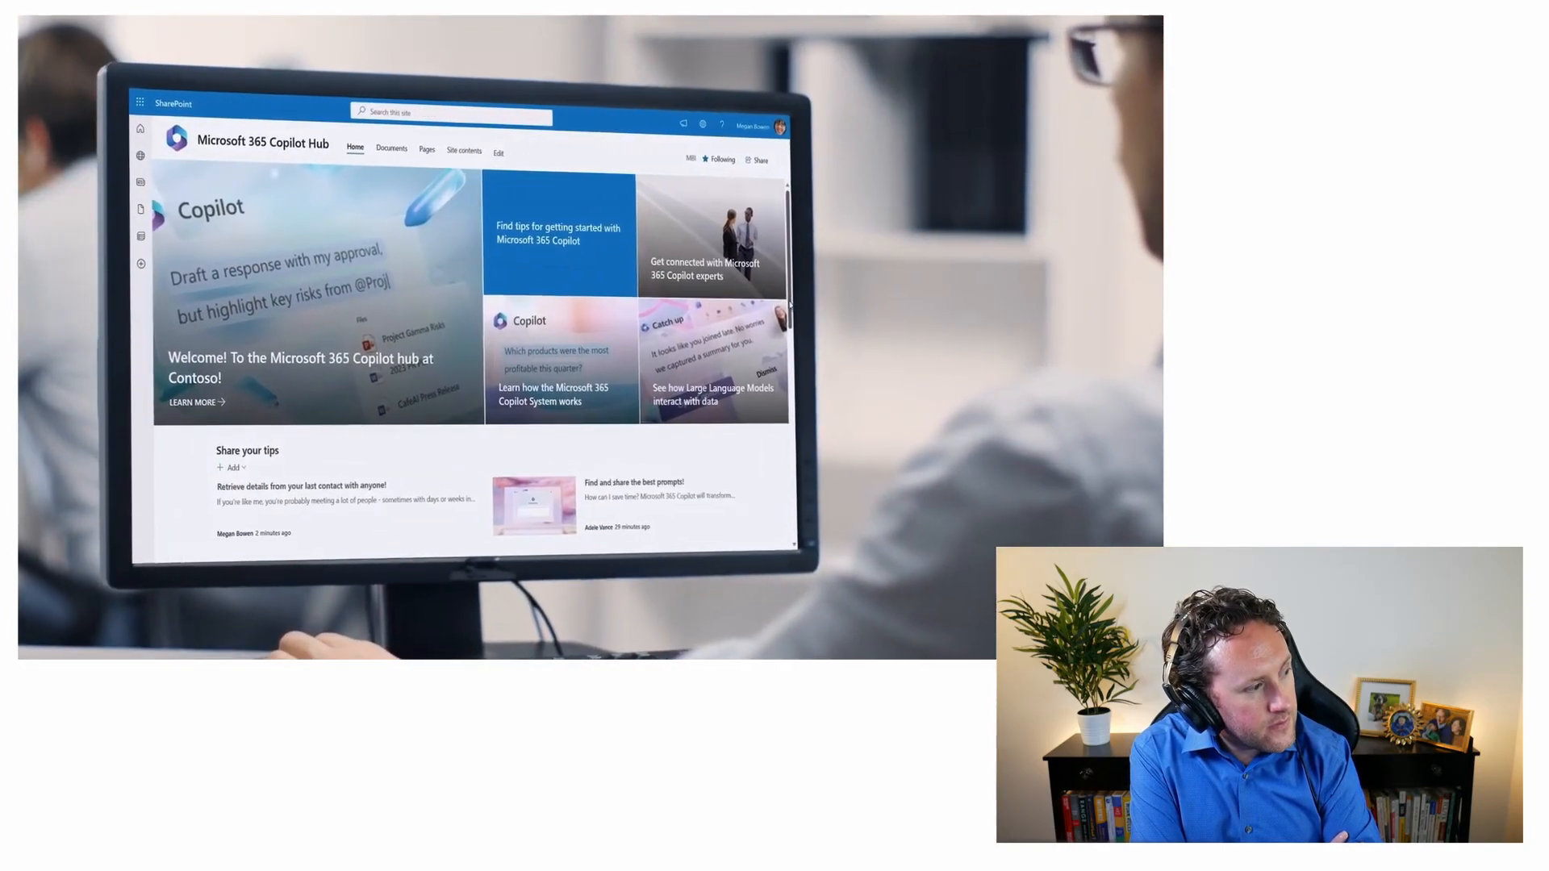
pyautogui.scroll(-3)
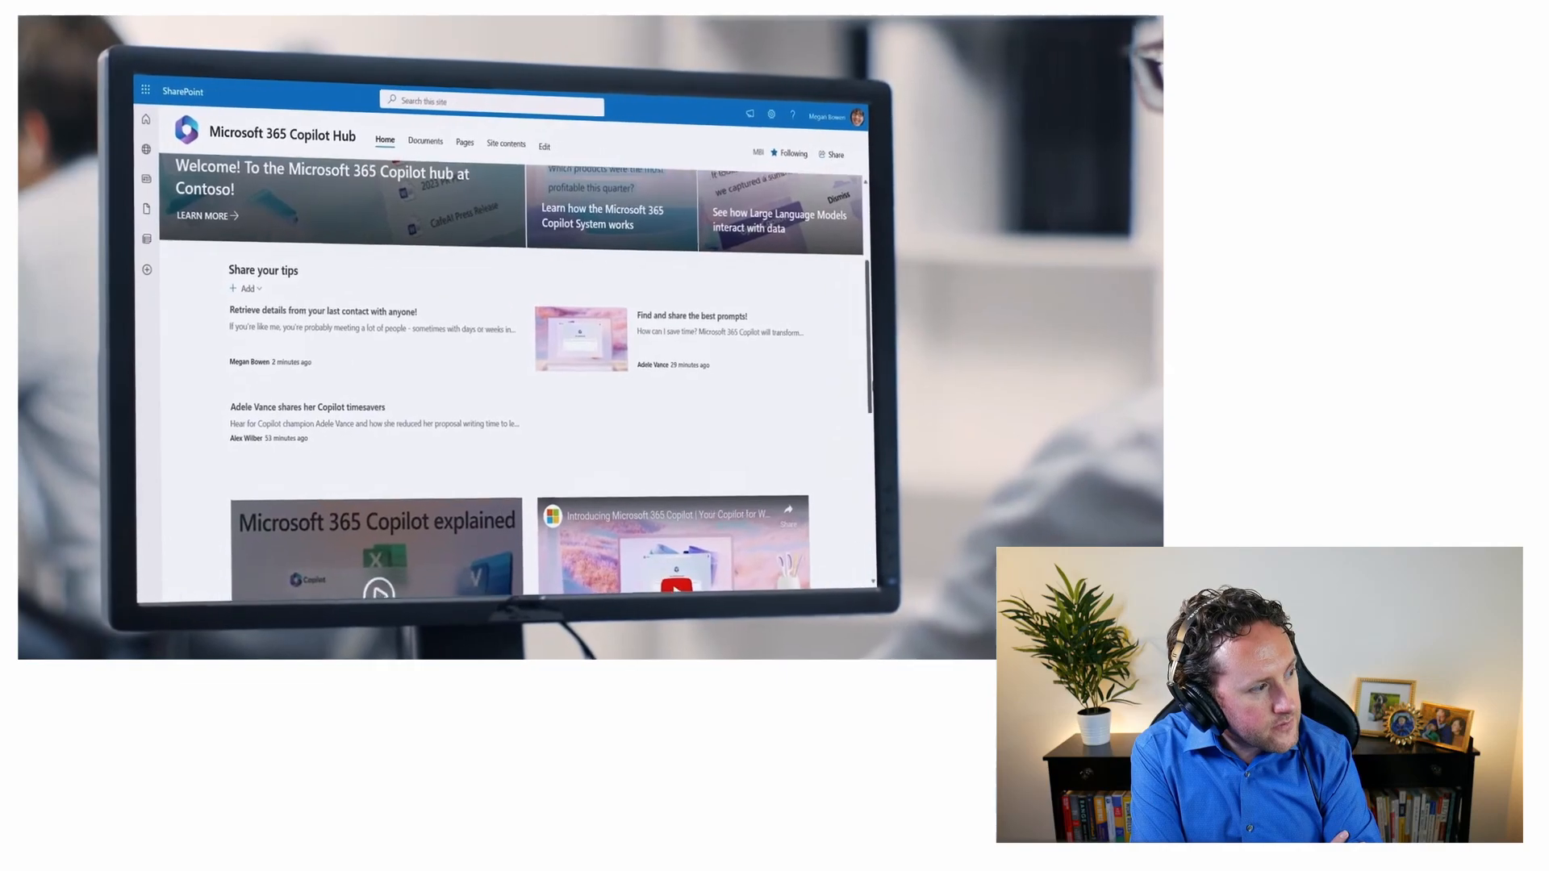
pyautogui.click(323, 311)
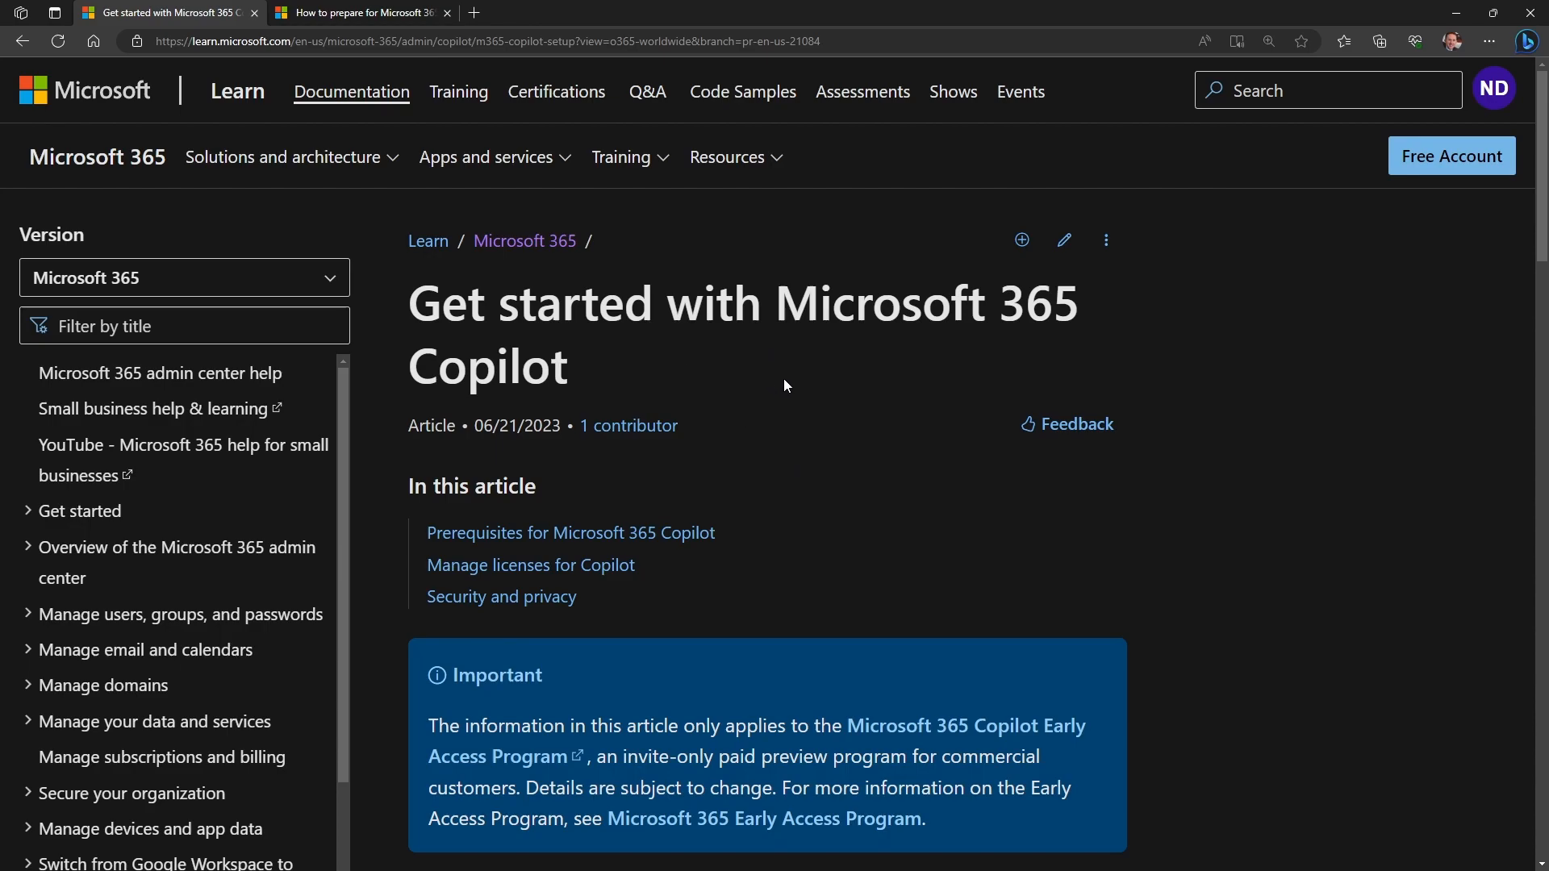
pyautogui.moveTo(768, 422)
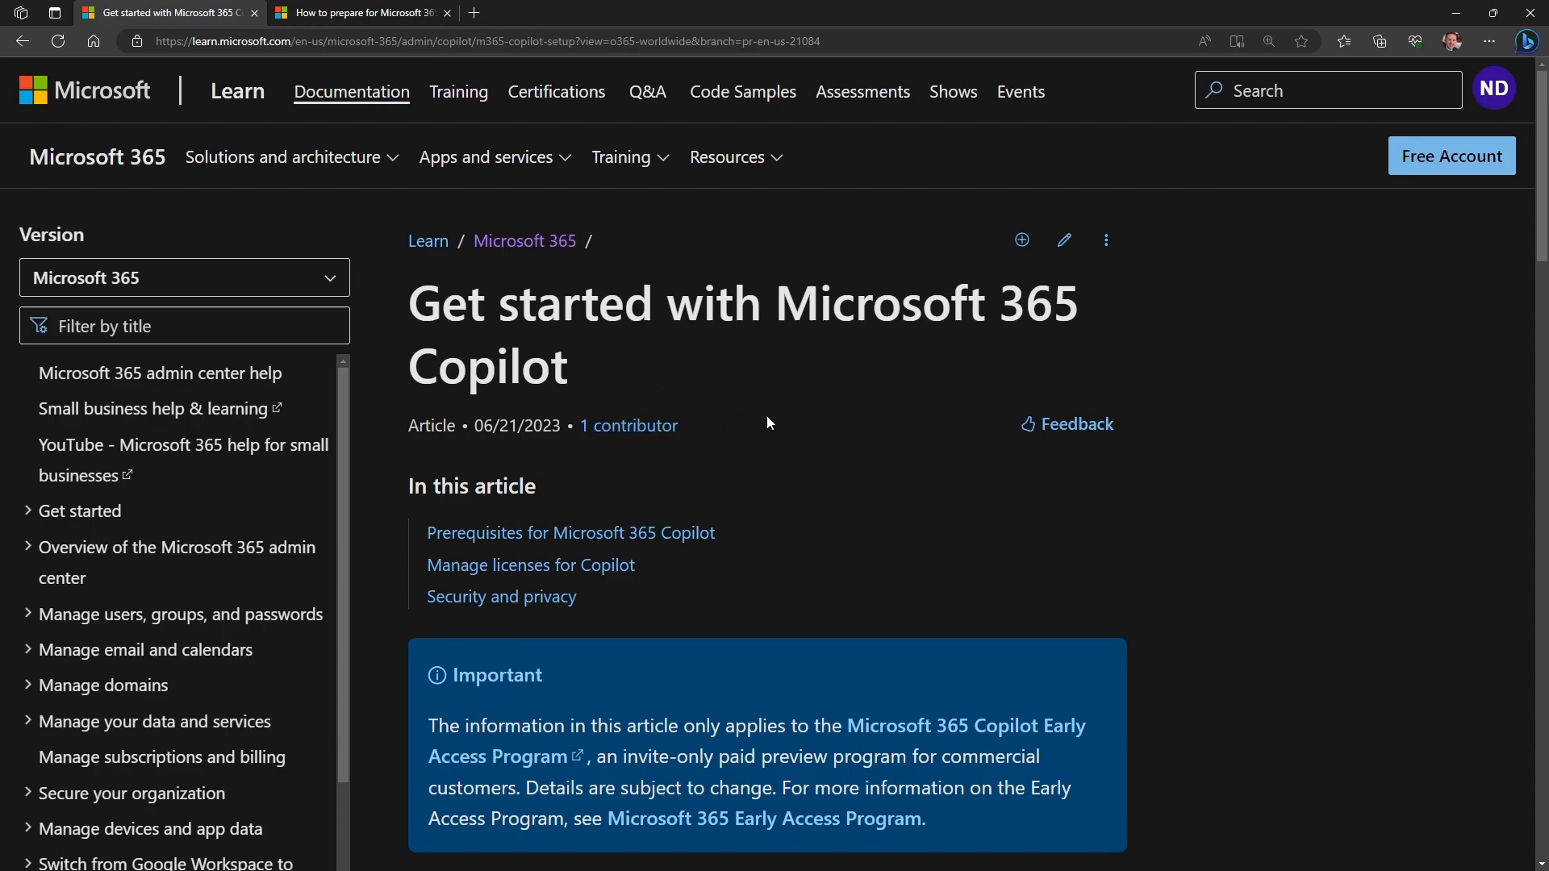
pyautogui.moveTo(774, 432)
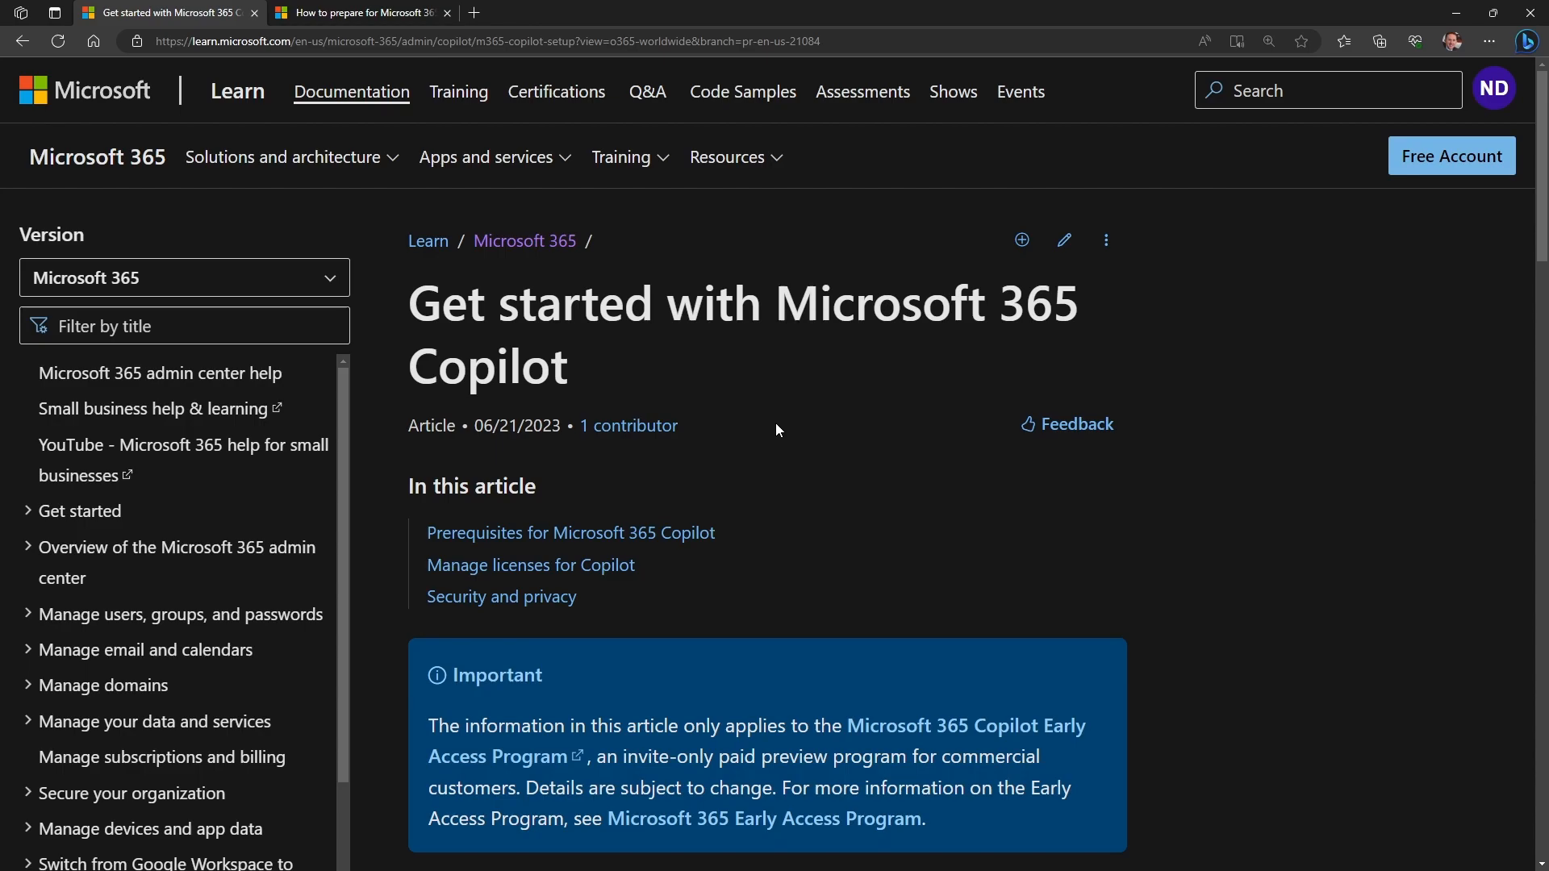
pyautogui.moveTo(768, 407)
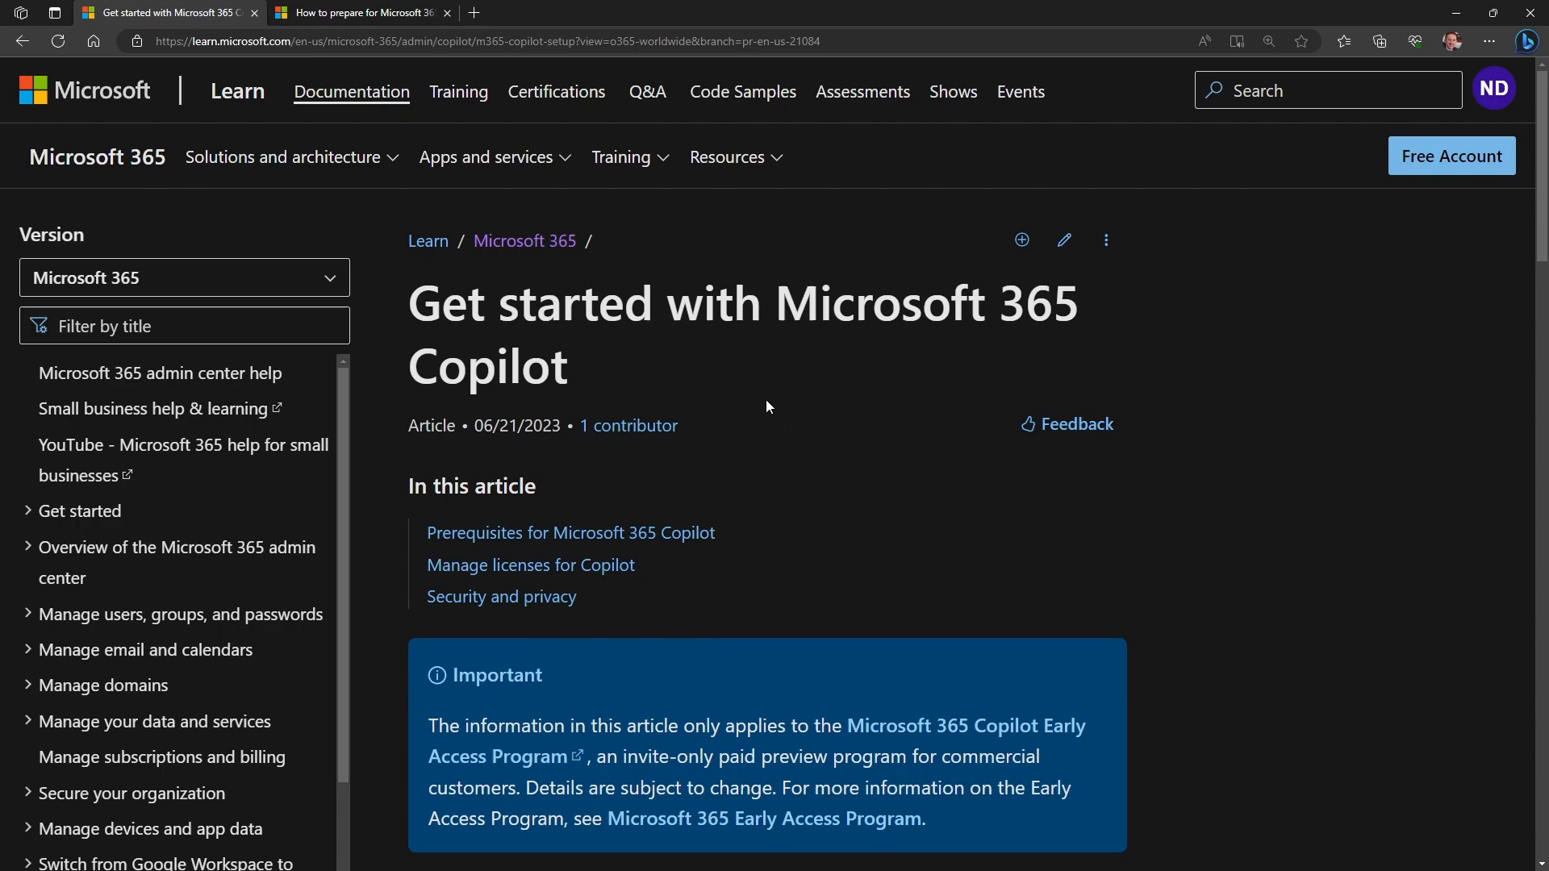
# - Read the Learn article's Prerequisites and Manage licenses sections, then move to the Tech Community post
pyautogui.scroll(-3)
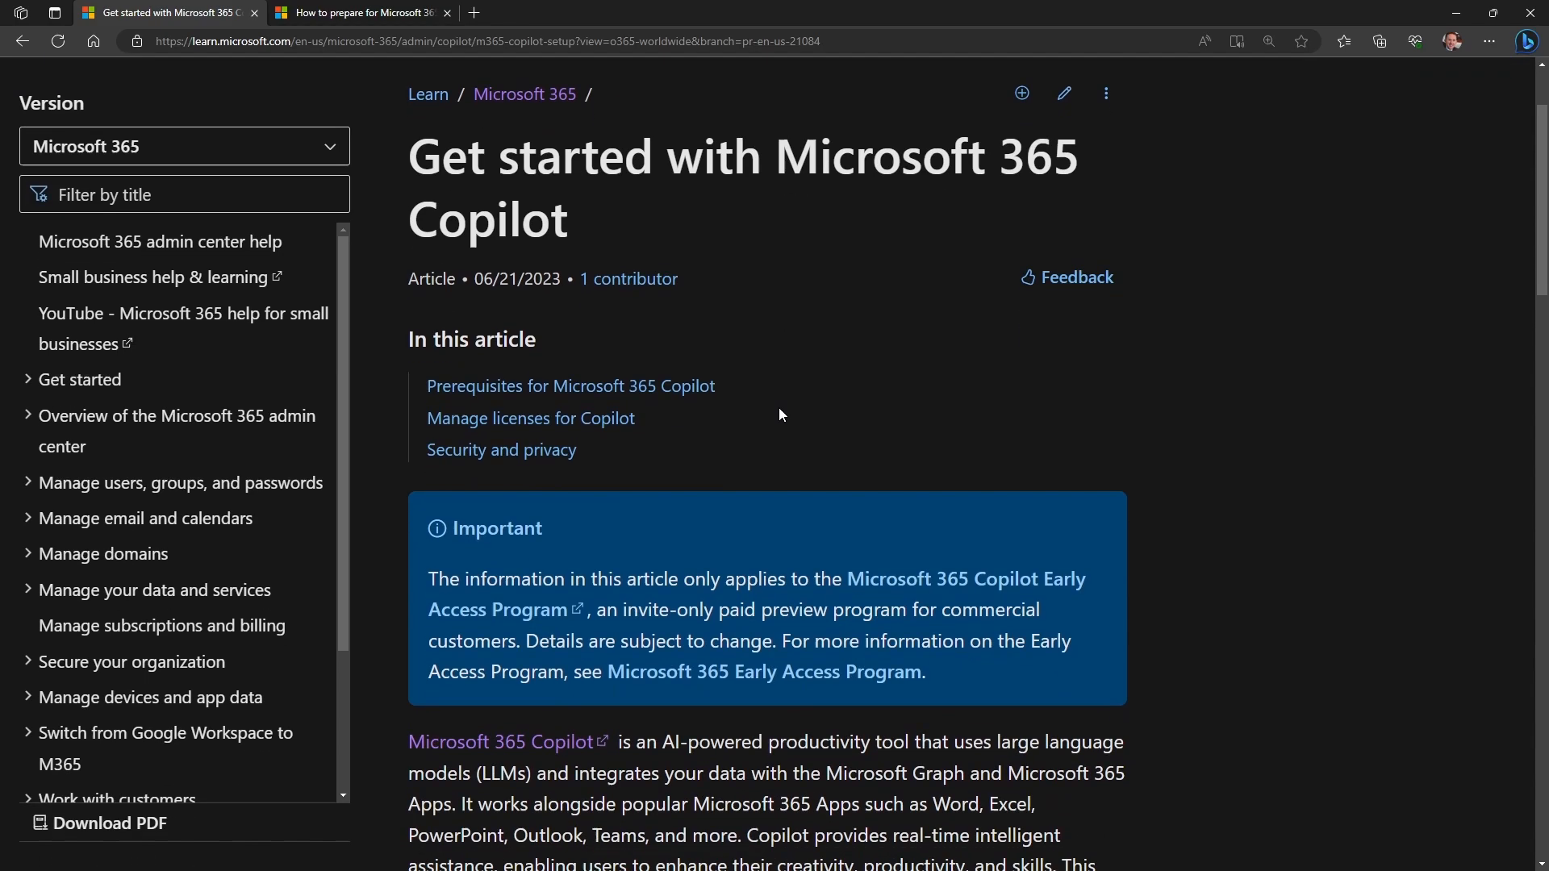
pyautogui.scroll(-3)
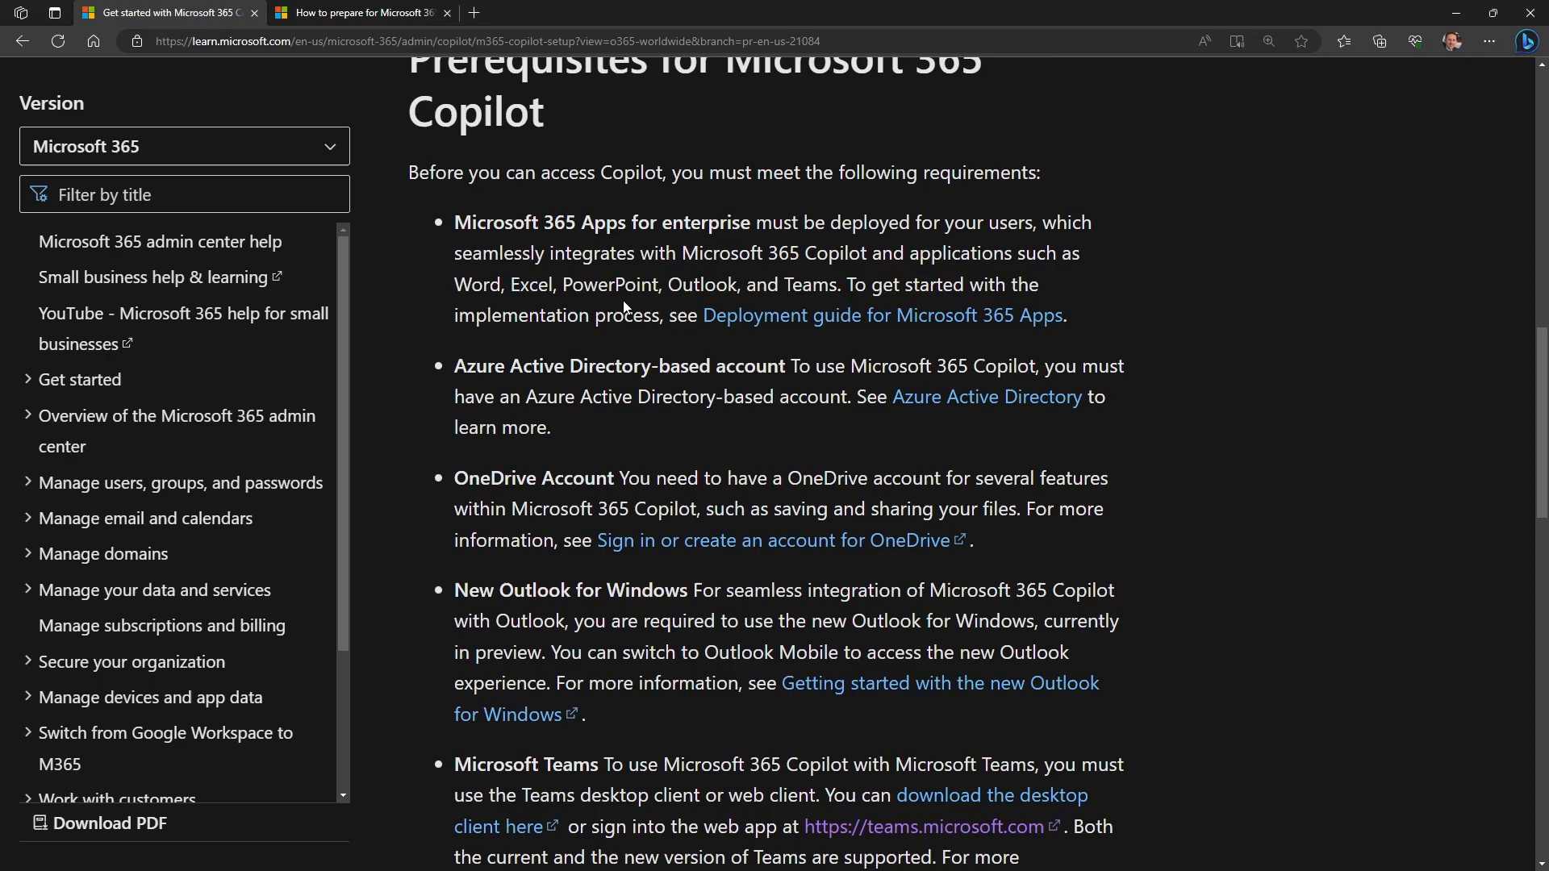
pyautogui.scroll(-3)
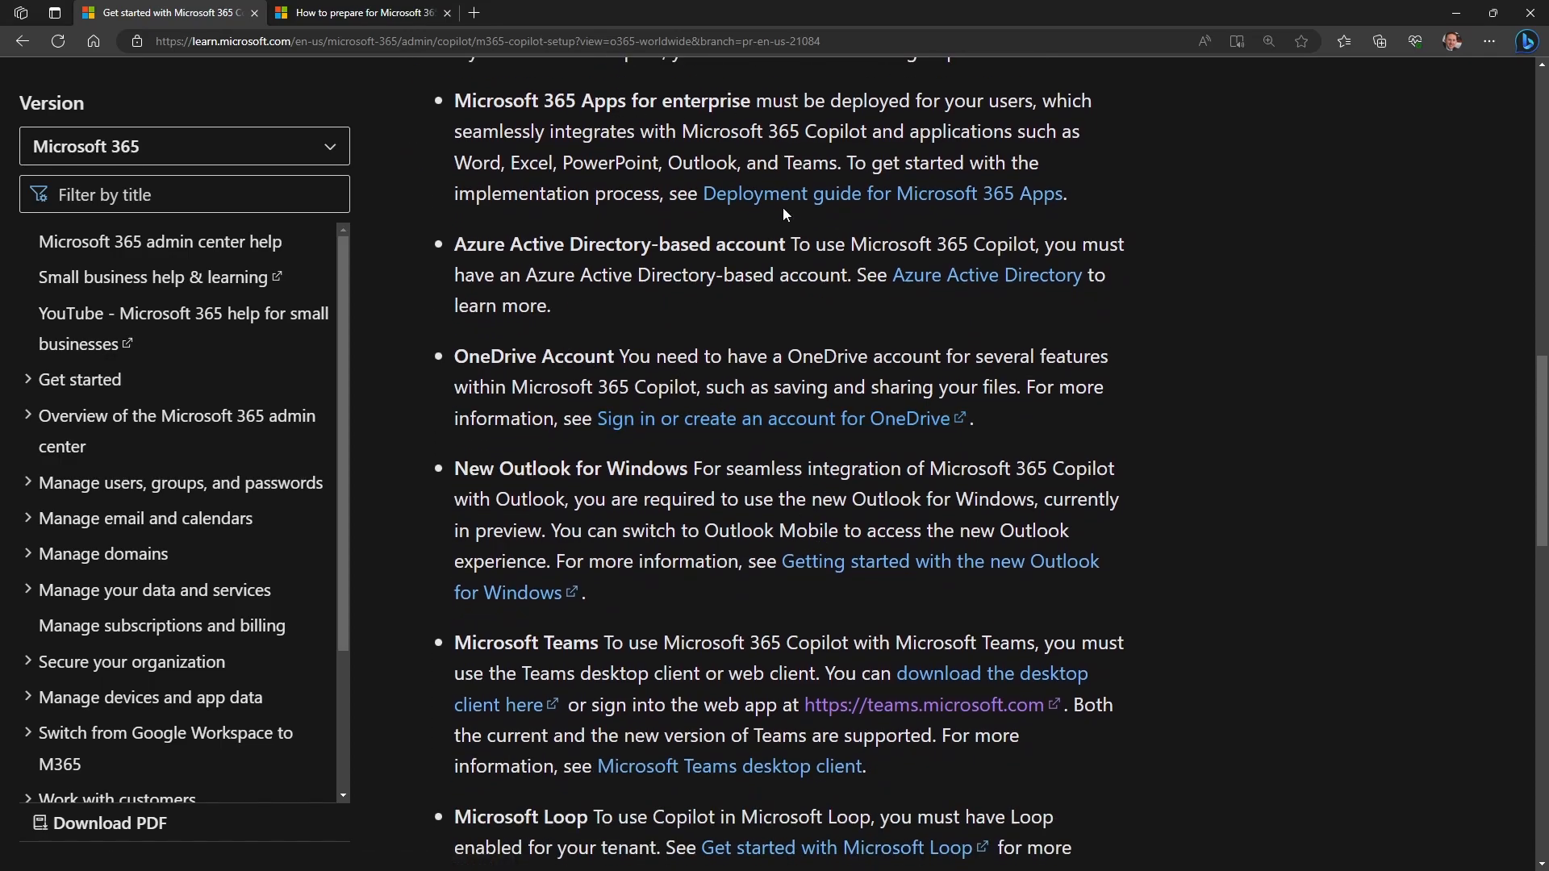
pyautogui.scroll(-3)
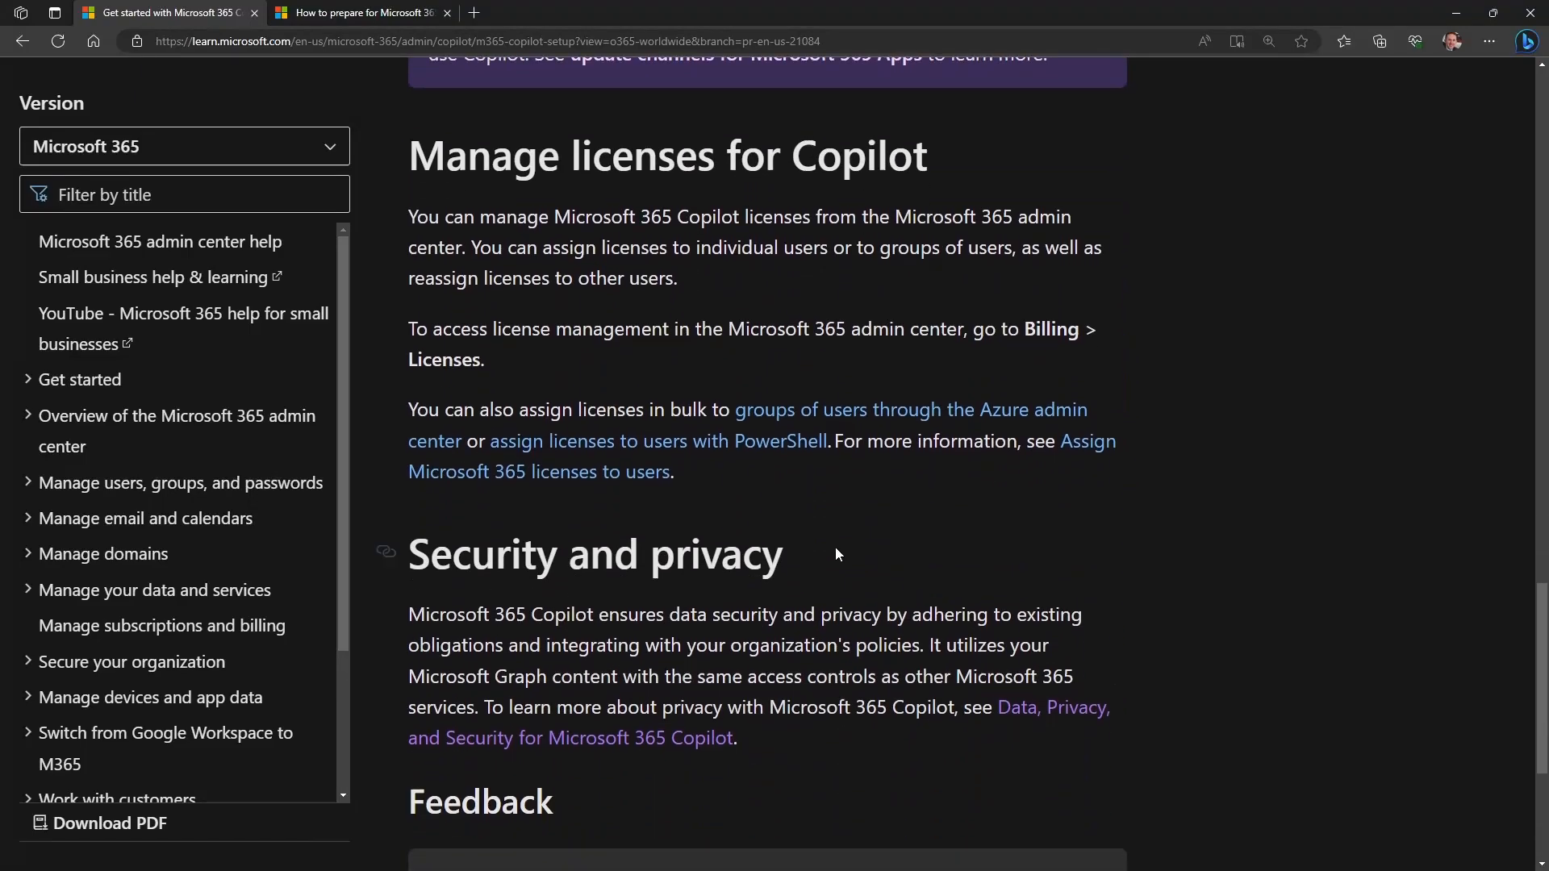
pyautogui.scroll(-3)
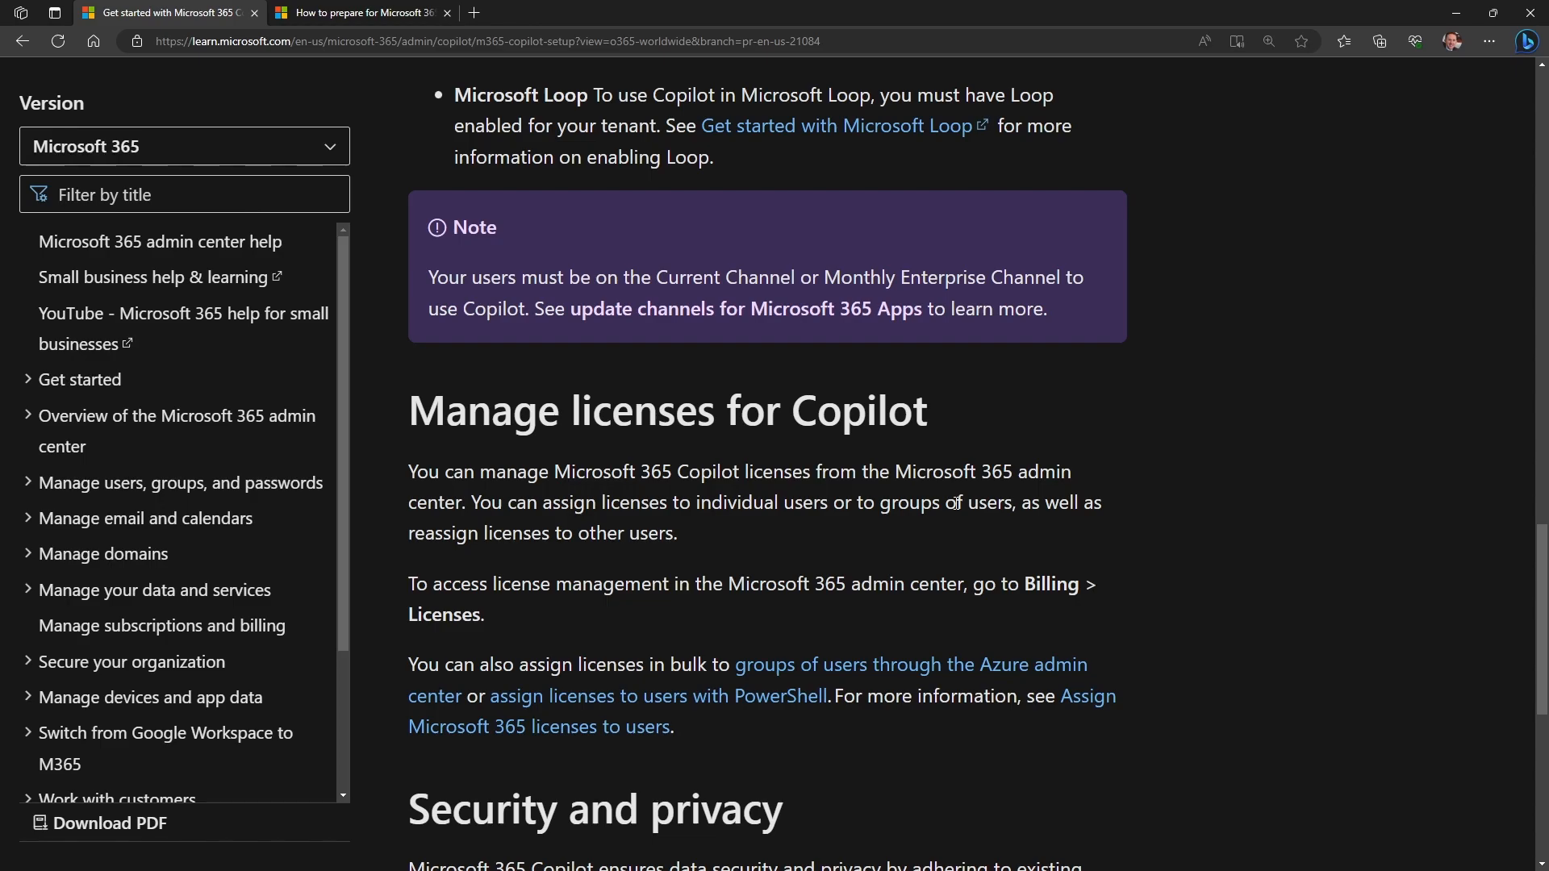
pyautogui.click(360, 11)
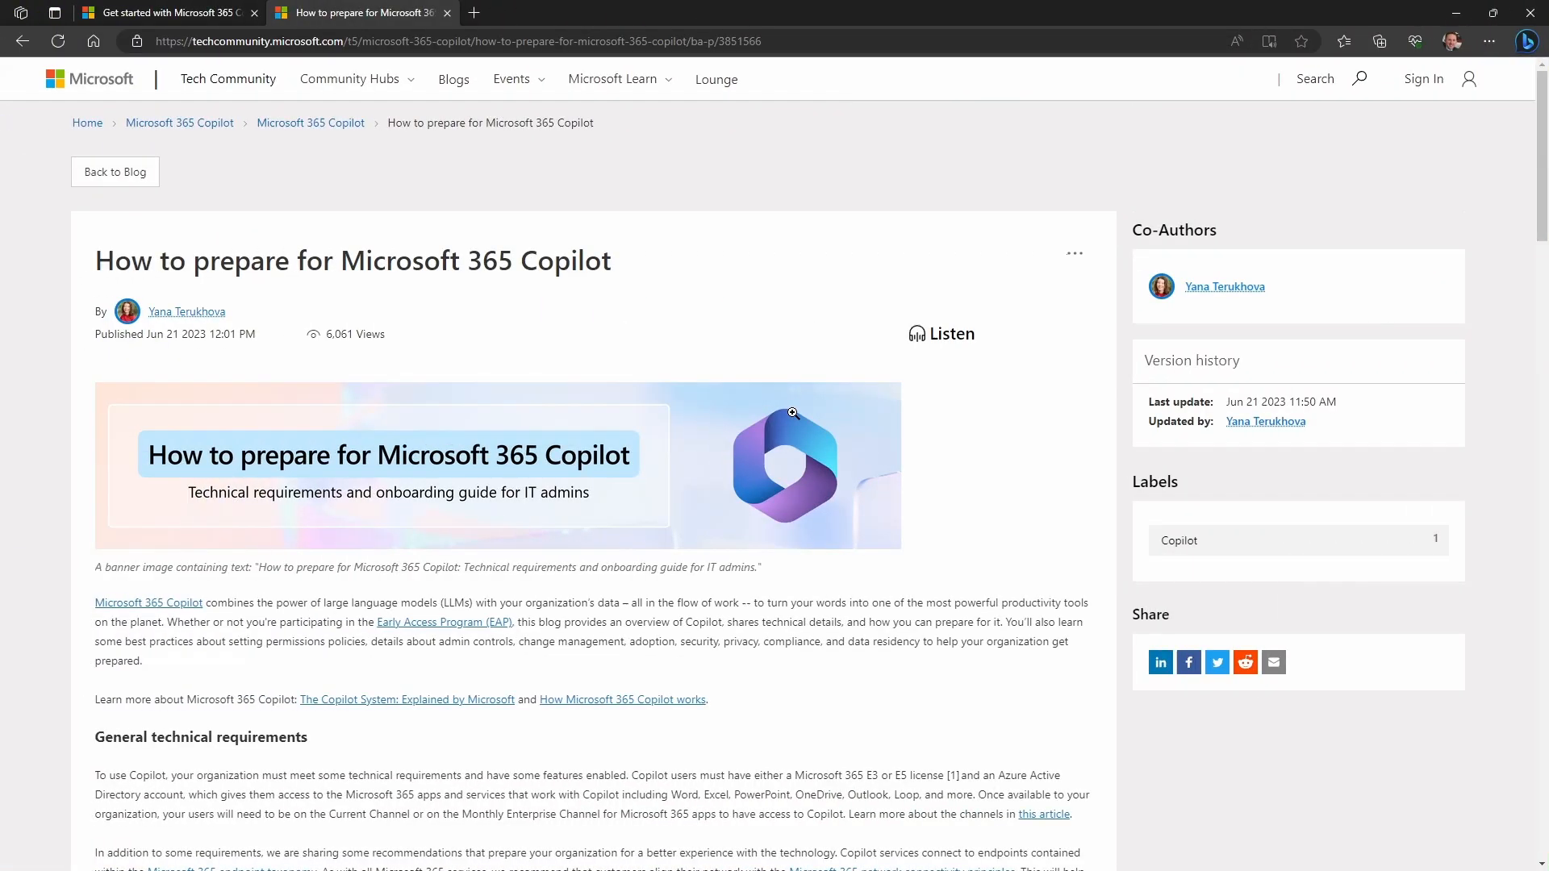
pyautogui.moveTo(431, 212)
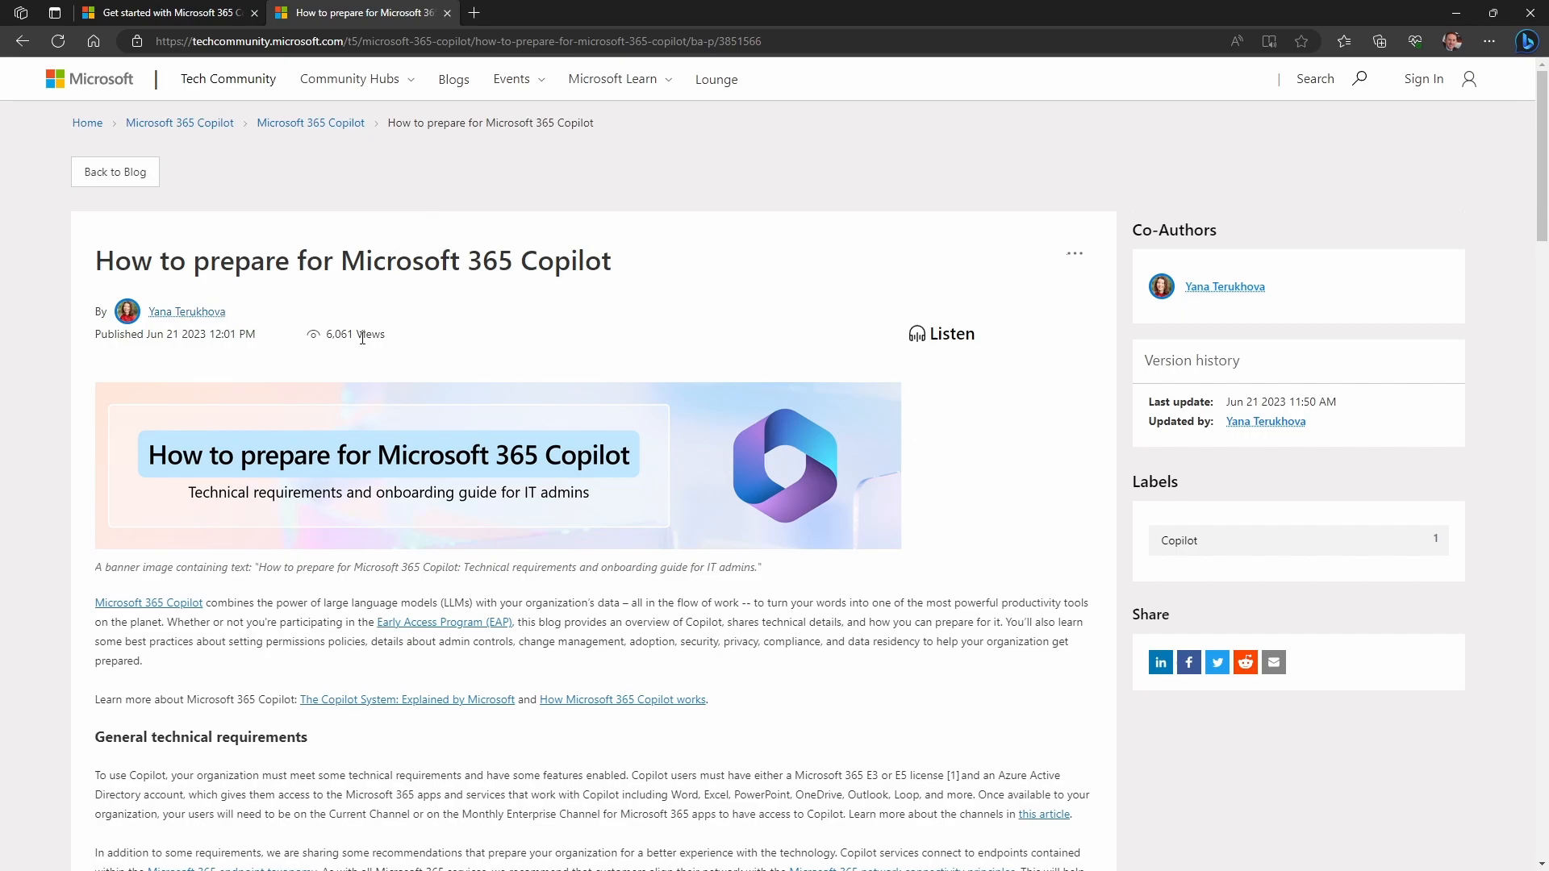
# - Read the How to prepare for Microsoft 365 Copilot post down to its license management section
pyautogui.scroll(-3)
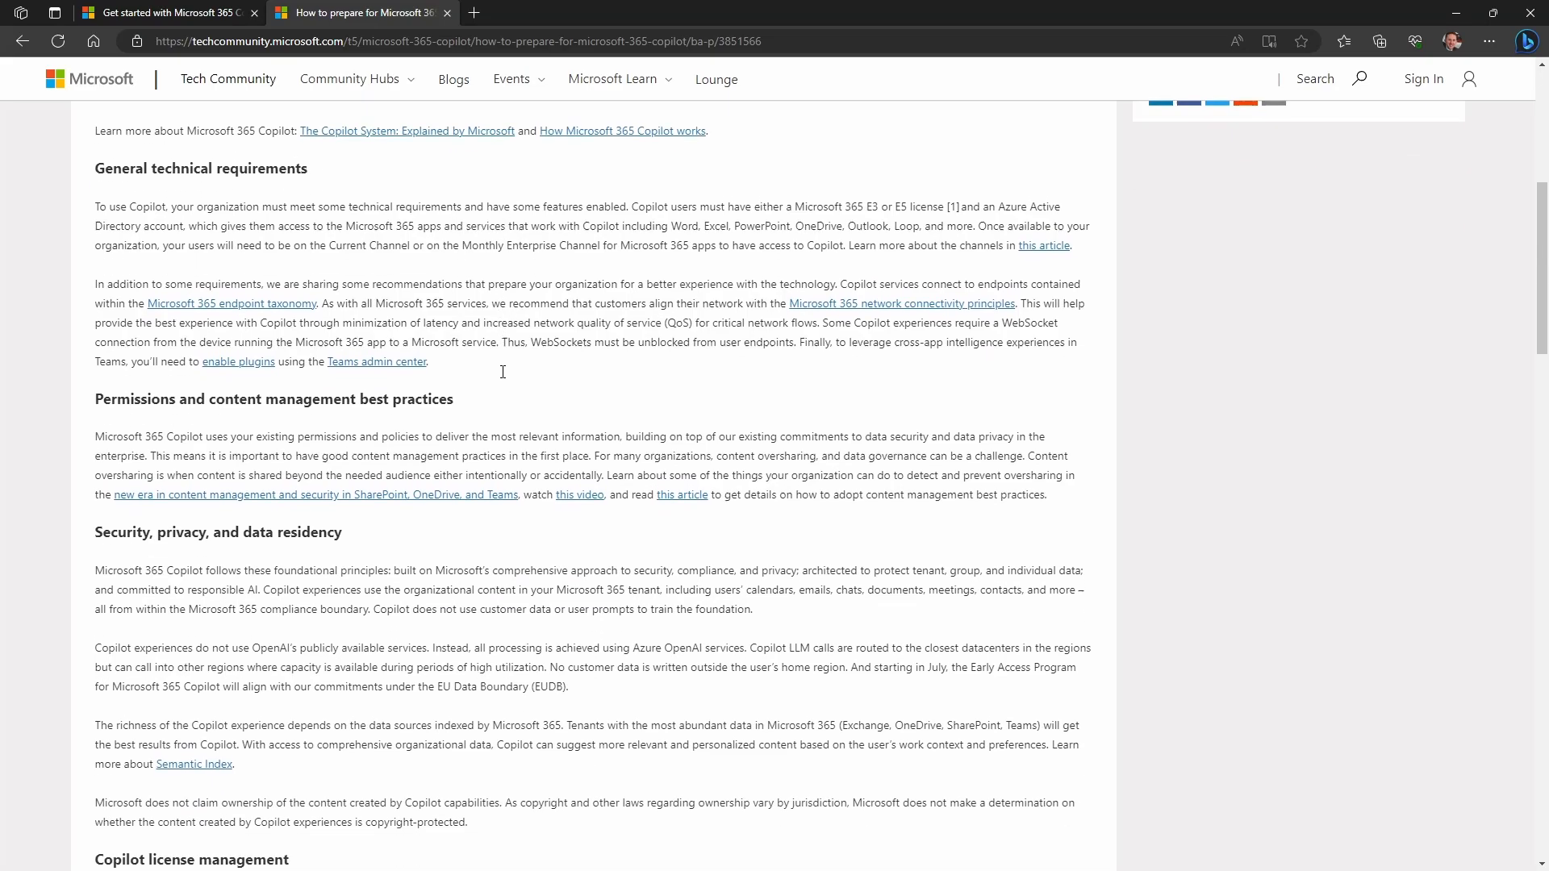
pyautogui.scroll(-3)
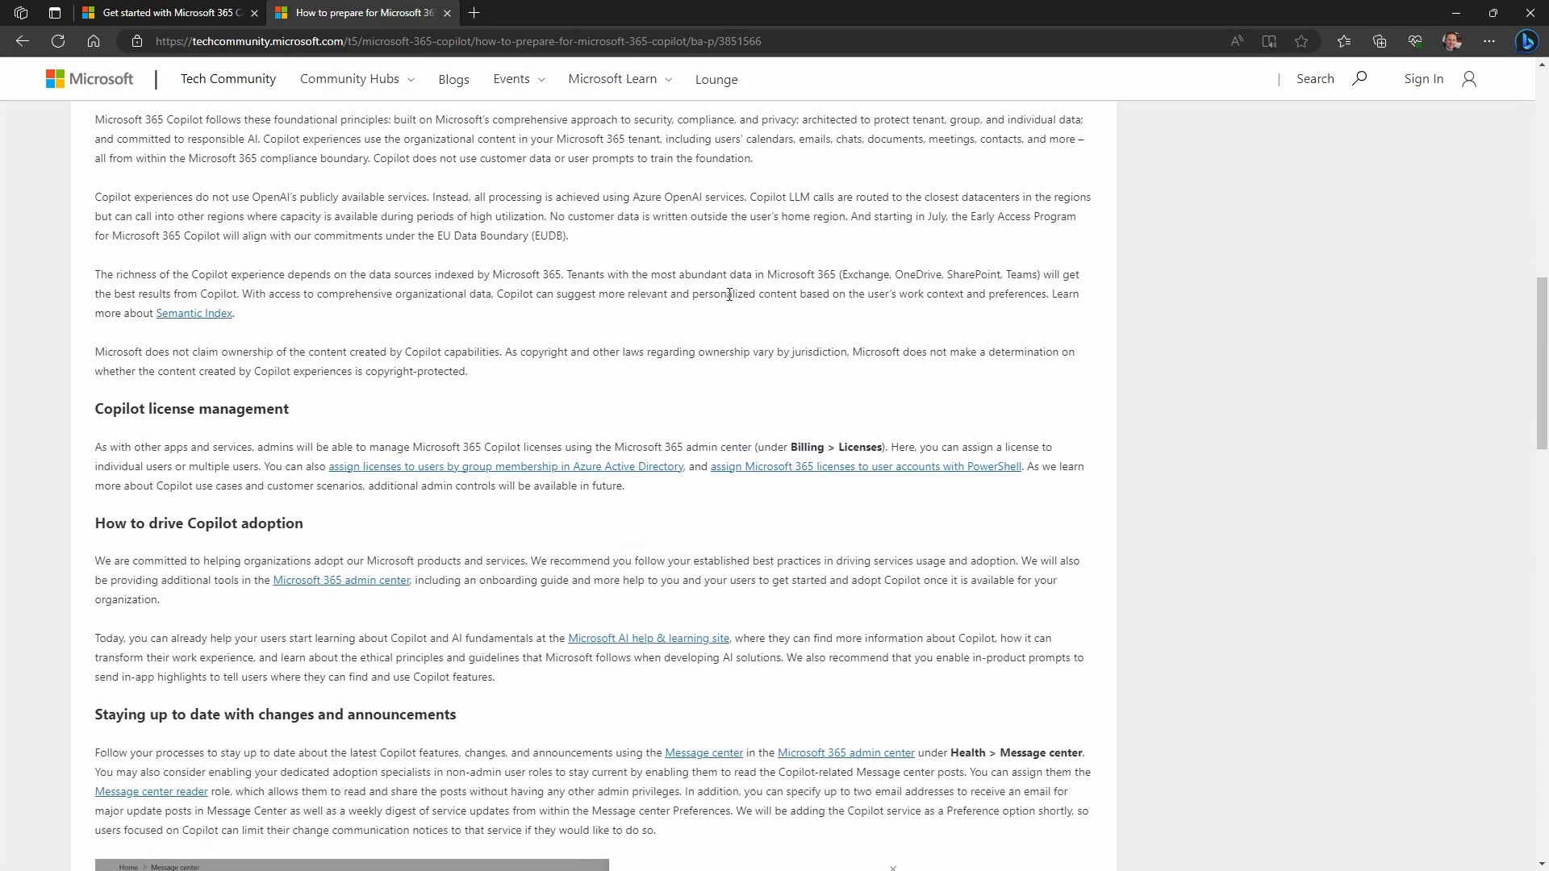